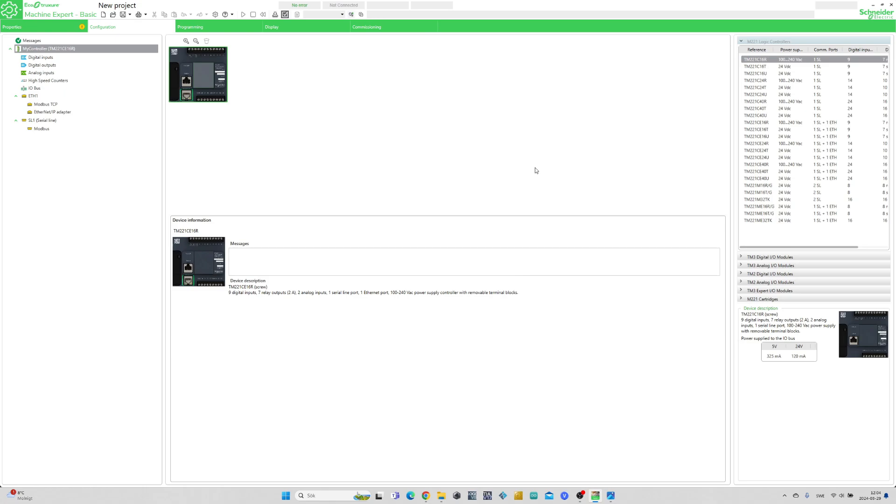
mouse_move(272, 68)
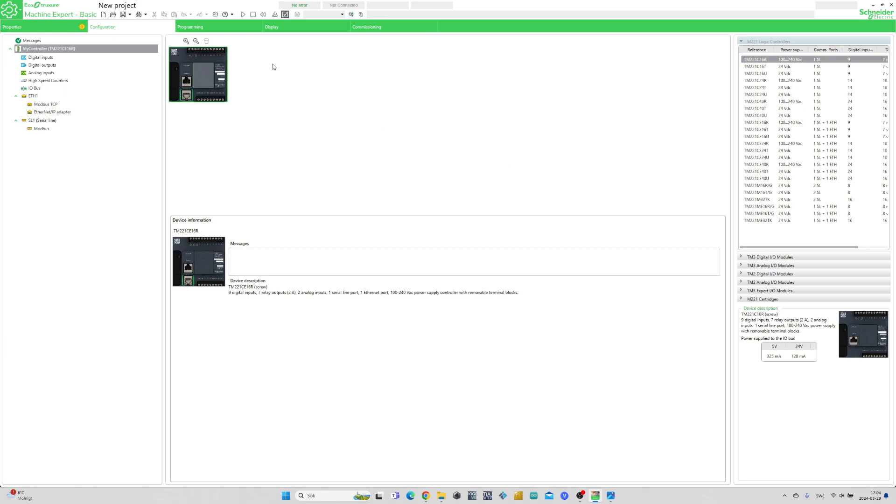
View the ladder program, then show the controller's Ethernet settings with fixed IP 192.168.0.50.
click(190, 26)
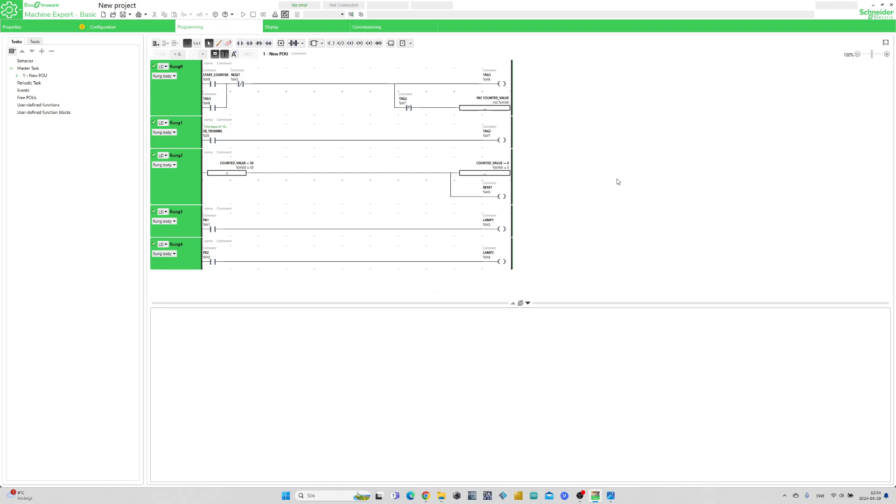
mouse_move(265, 67)
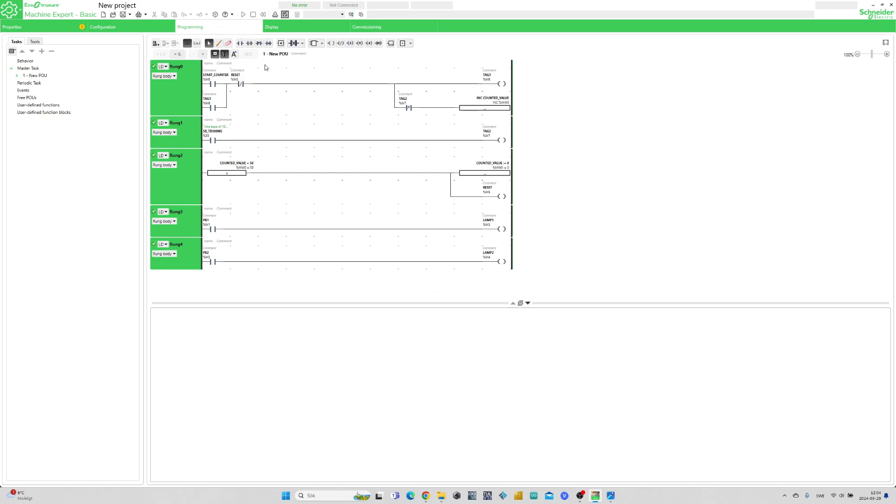
click(102, 26)
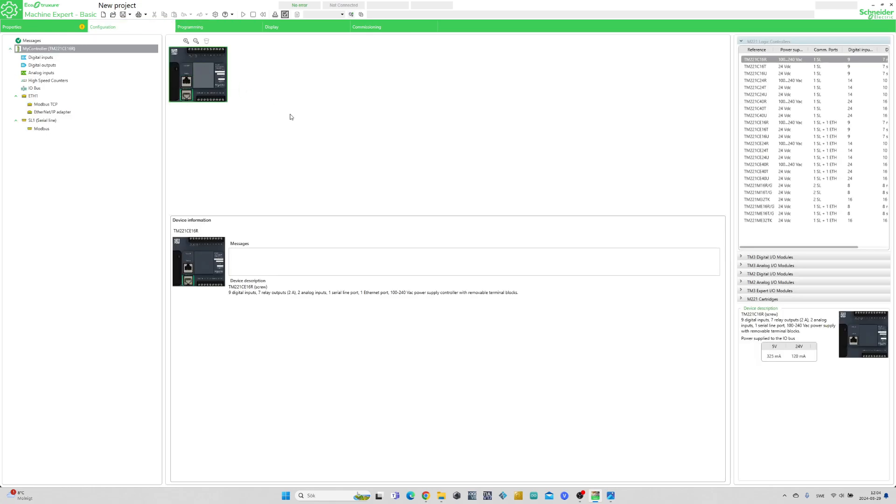
mouse_move(274, 126)
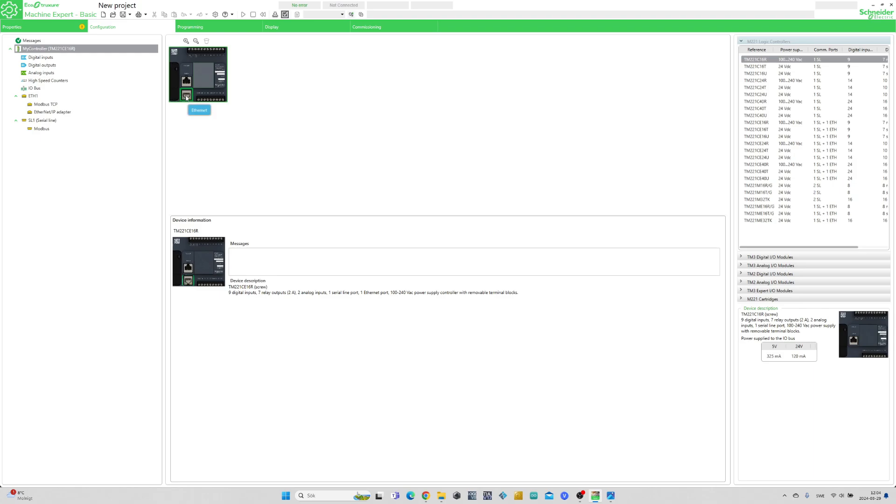
click(186, 96)
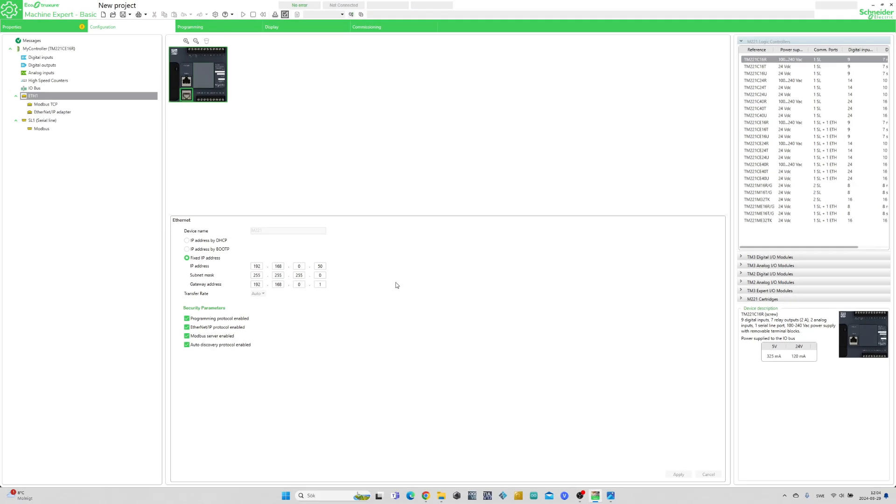
mouse_move(356, 167)
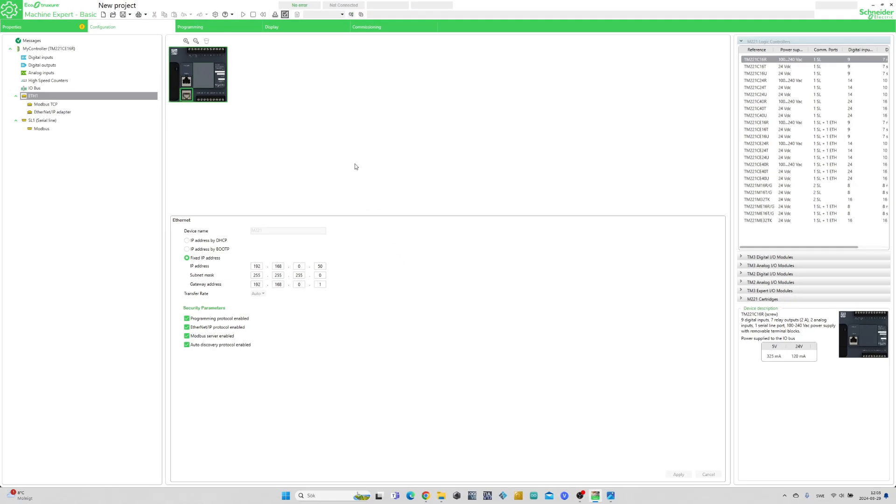
mouse_move(319, 146)
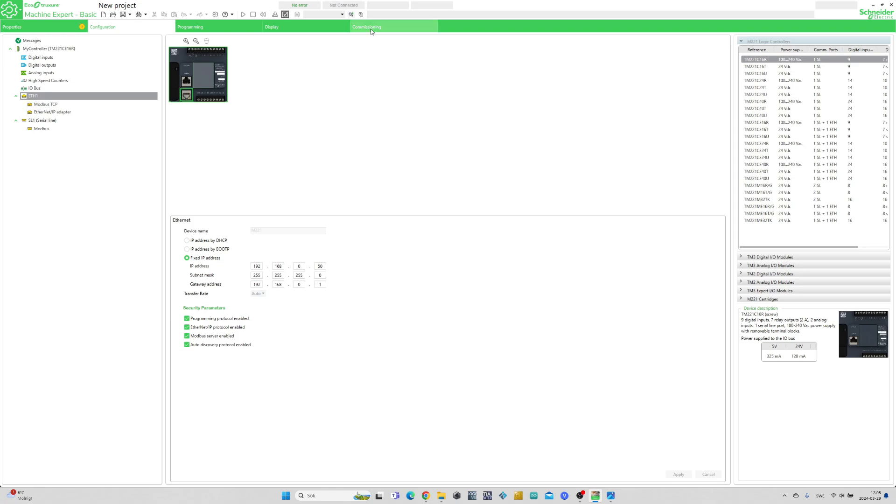
From Commissioning, log in to the TM221CE16R at 192.168.0.50, confirm identical applications, then log out.
click(366, 26)
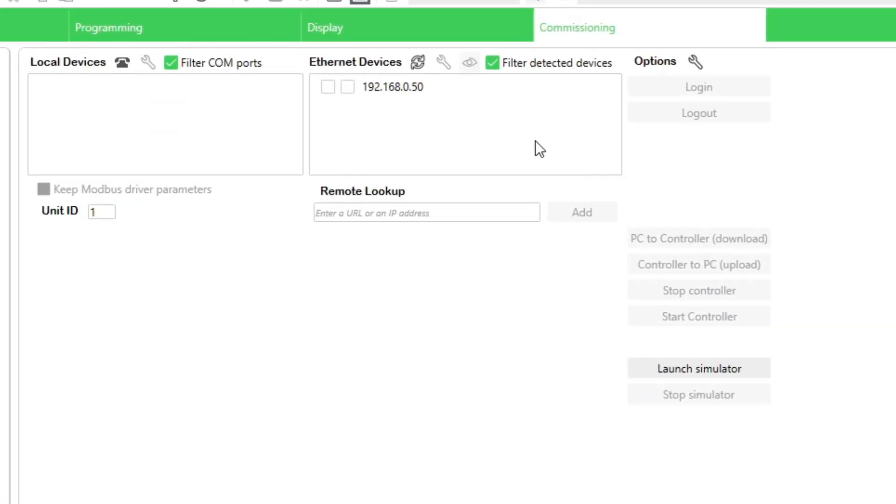
click(393, 87)
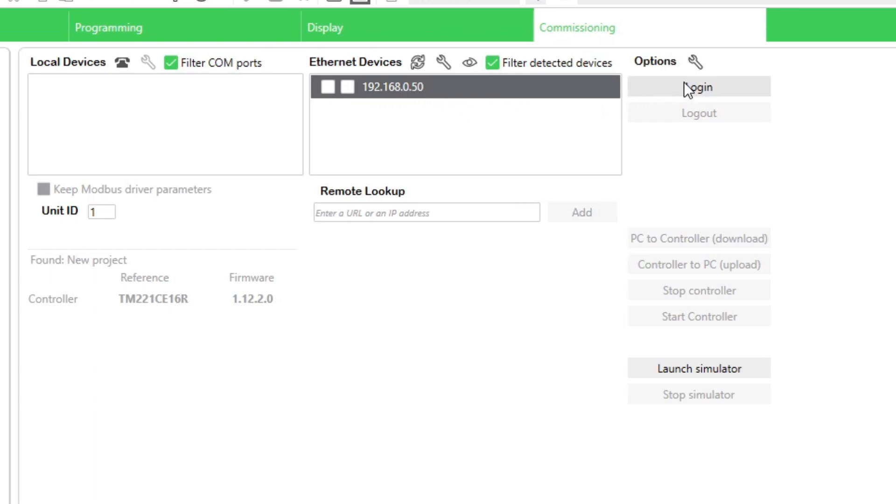
click(698, 86)
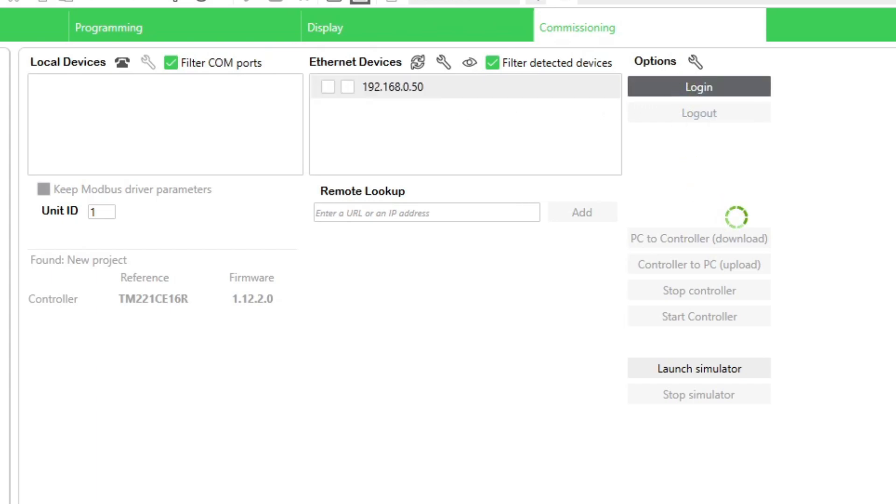
click(698, 86)
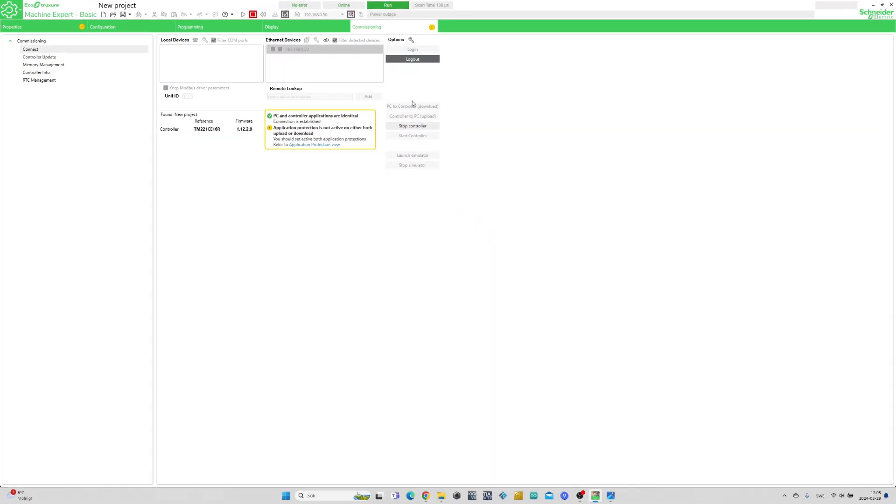
click(413, 59)
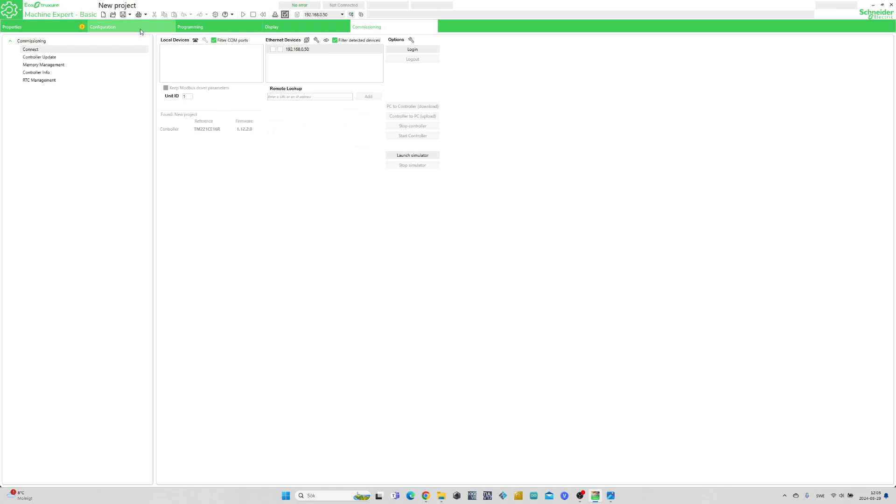
Show the ladder program's Symbol list from the Tools tab and select START_COUNTER.
click(190, 26)
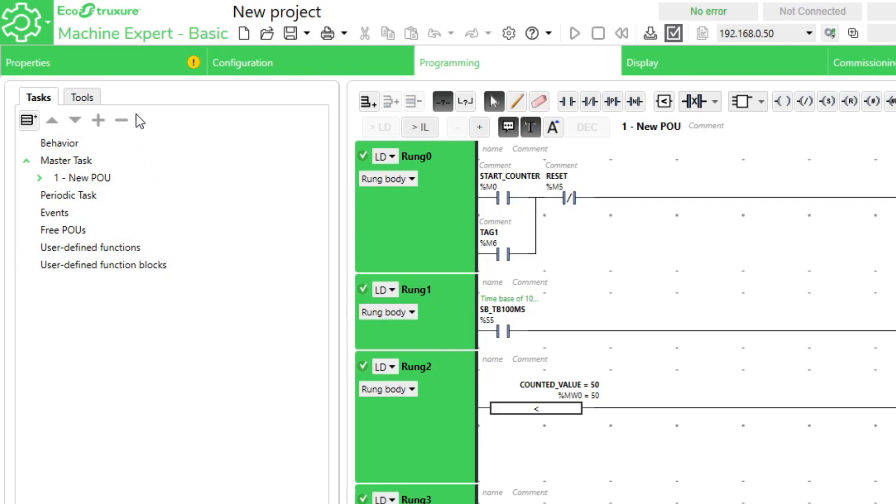
click(77, 98)
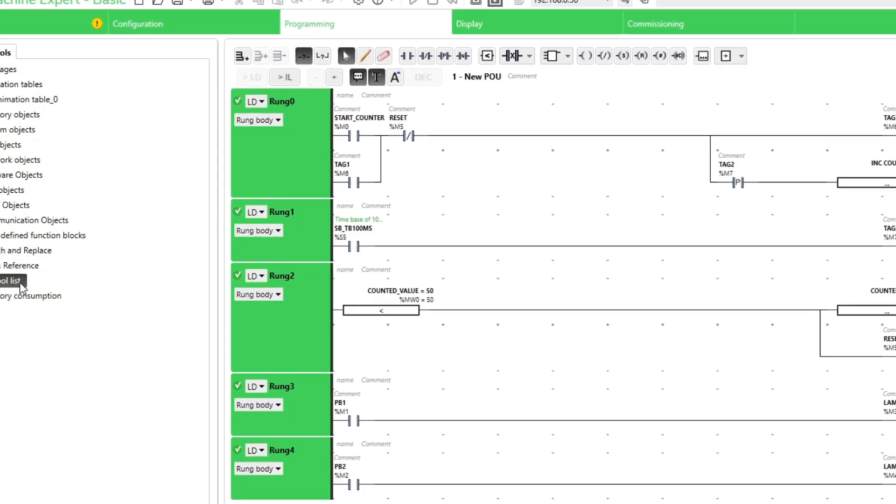
click(11, 280)
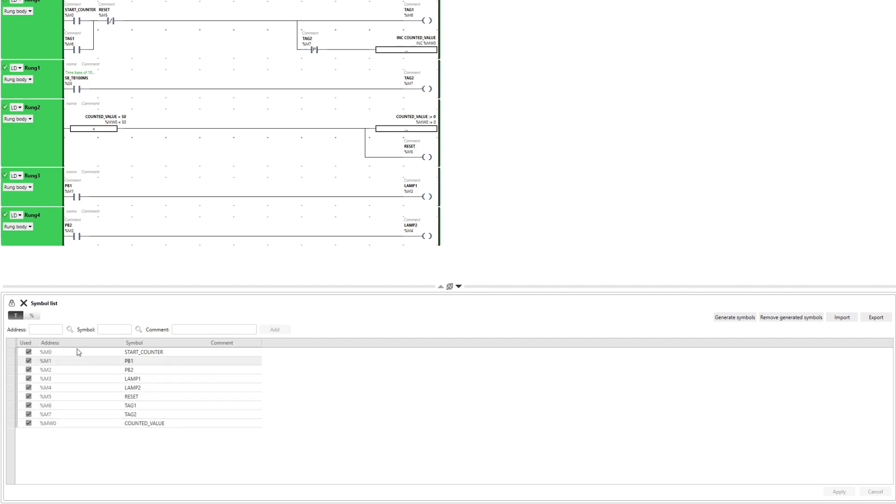
click(51, 353)
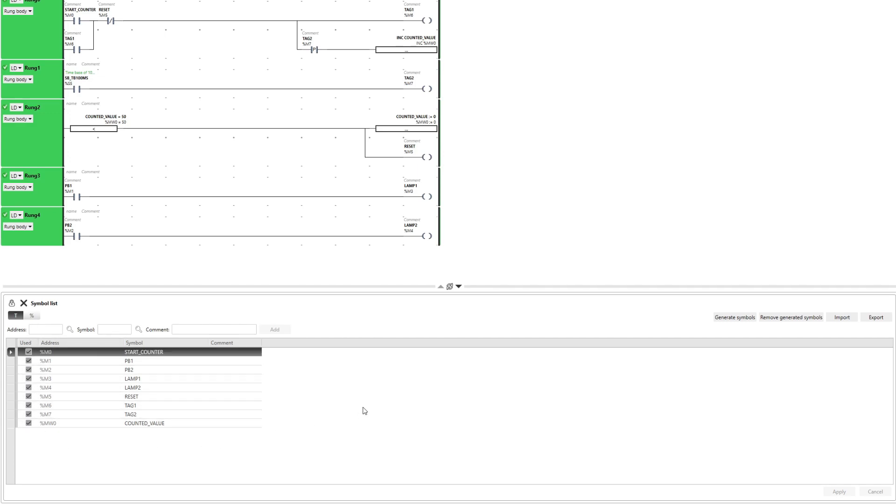
mouse_move(736, 384)
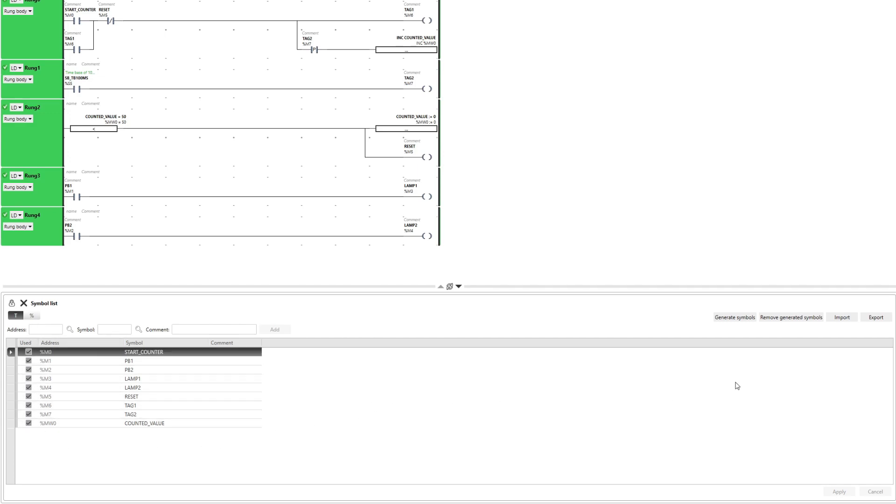
mouse_move(875, 317)
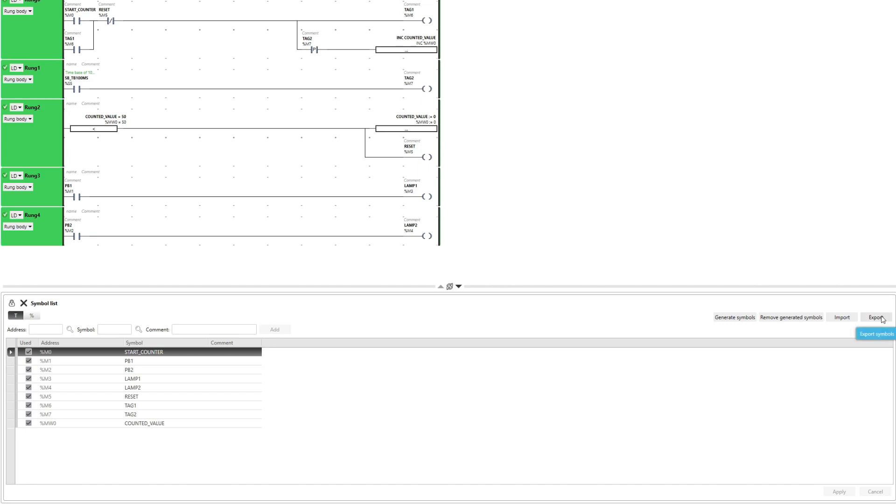
Export the symbol list as Tag_list.csv into the export tags schneider to weintek folder.
click(879, 317)
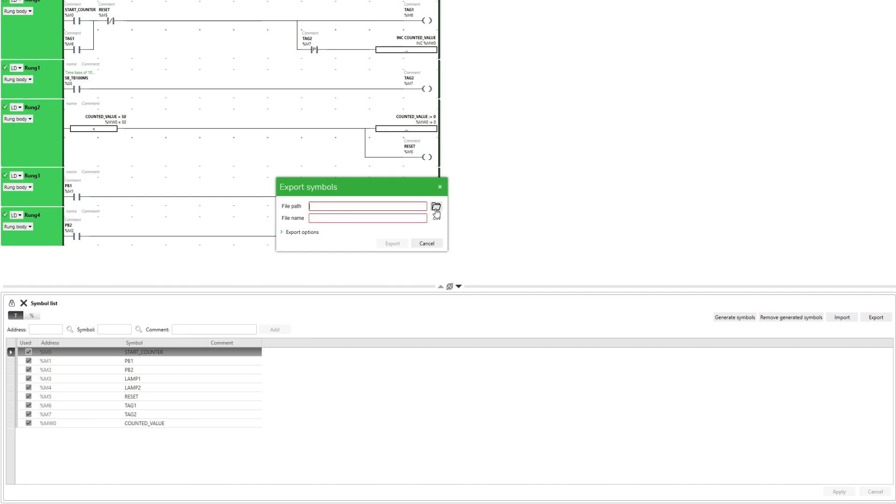
click(436, 206)
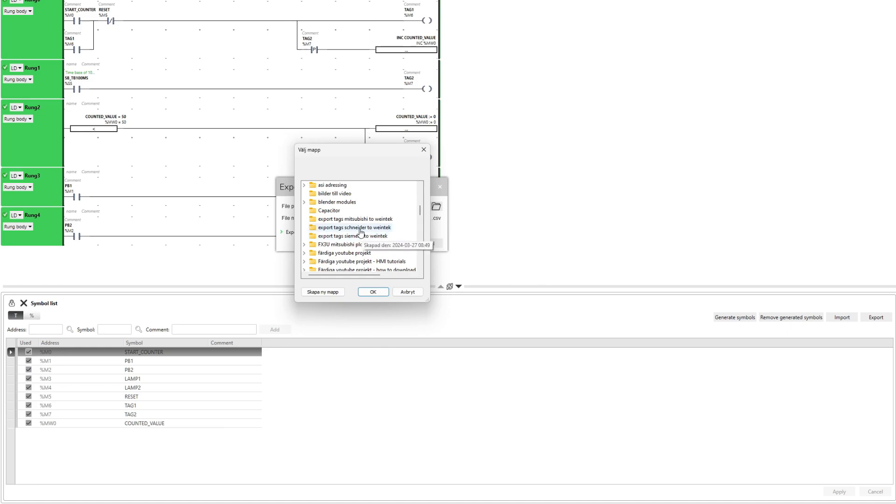
click(373, 292)
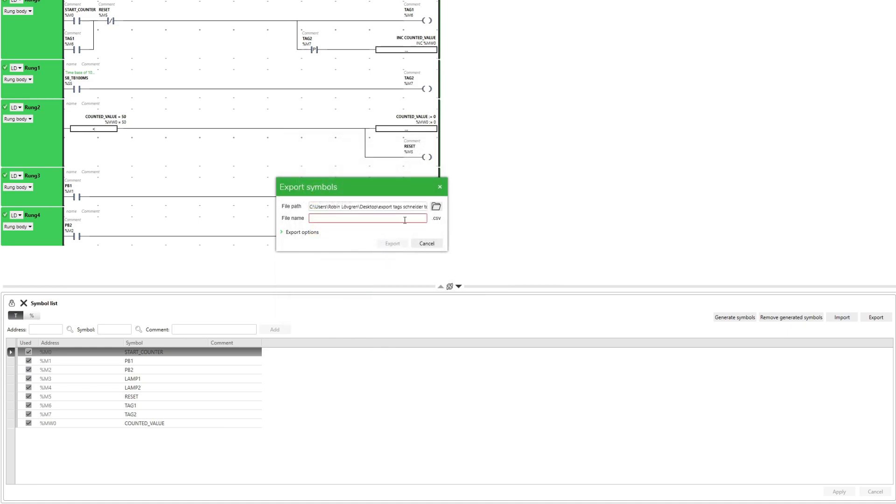
text(T)
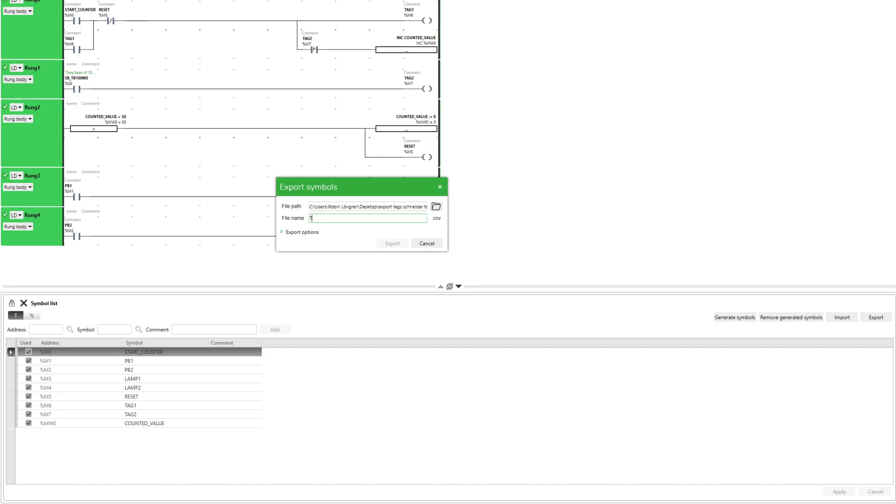
text(Tag list)
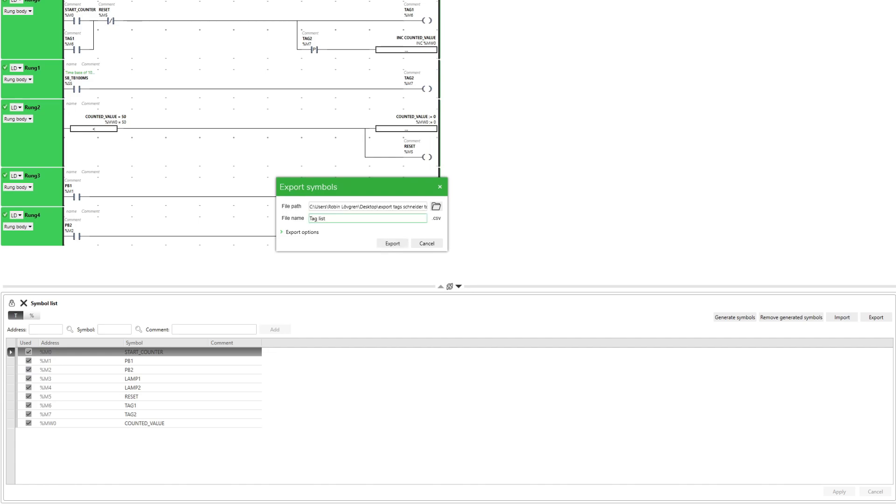
key(Backspace)
text(_)
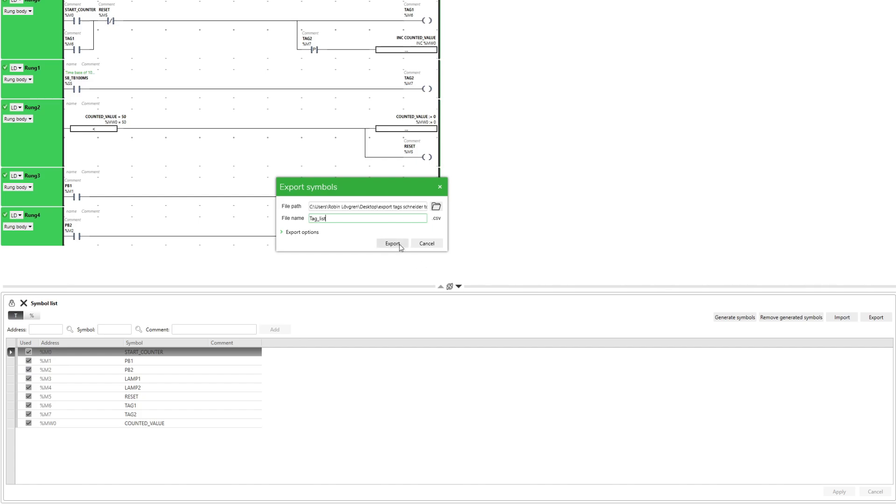
click(392, 244)
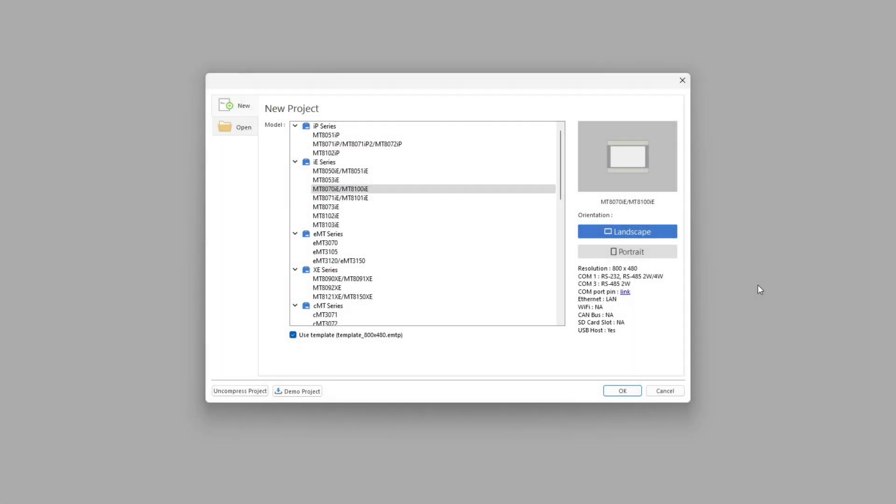
mouse_move(799, 288)
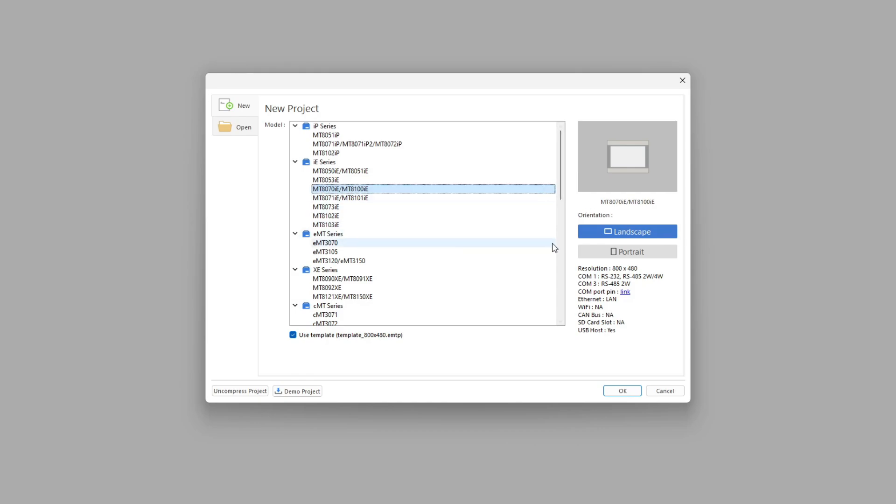
Choose the MT8070iE/MT8100iE panel model for the new landscape project.
click(621, 390)
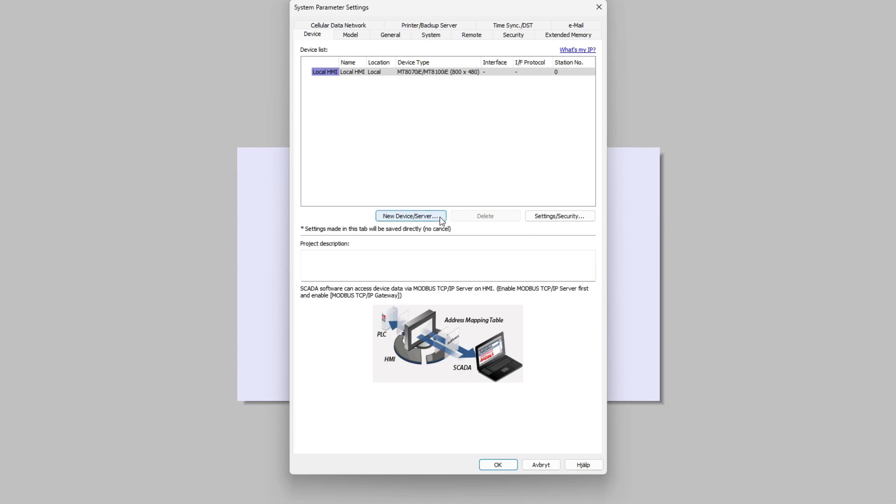
Add a new PLC device and set its type to Schneider Electric MODBUS TCP/IP over Ethernet.
click(411, 216)
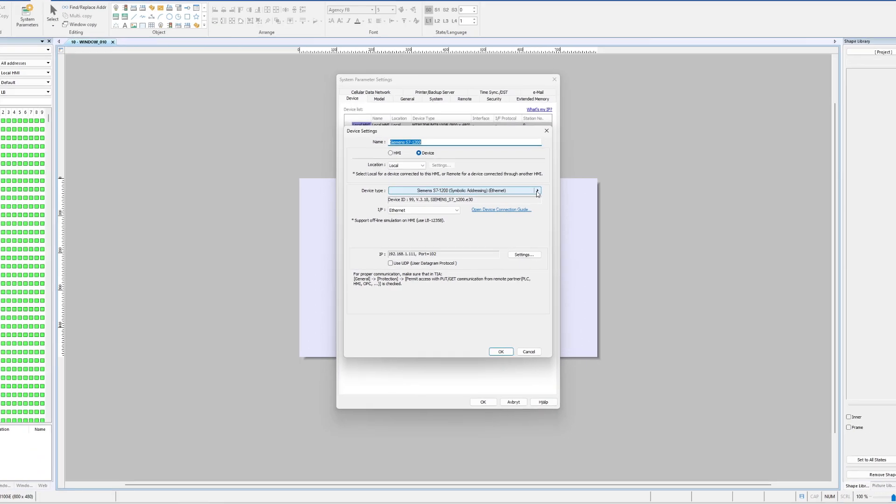
click(537, 190)
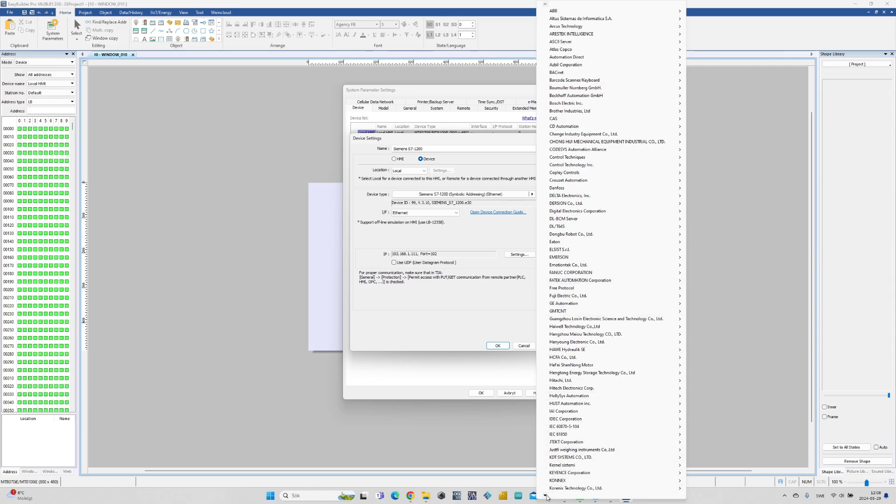
scroll(down, 3)
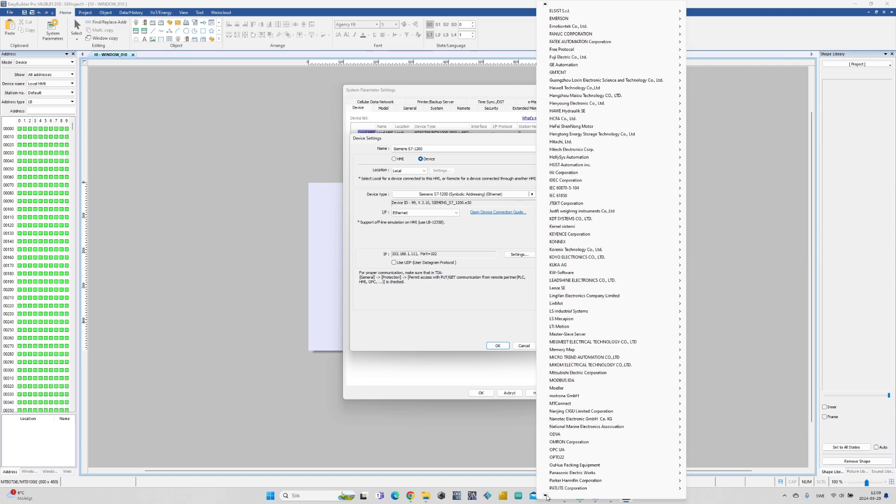
scroll(down, 3)
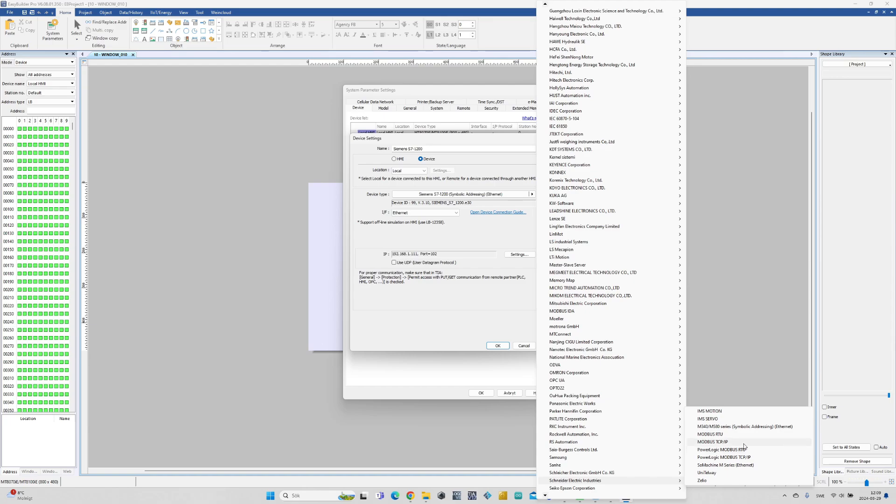
click(712, 441)
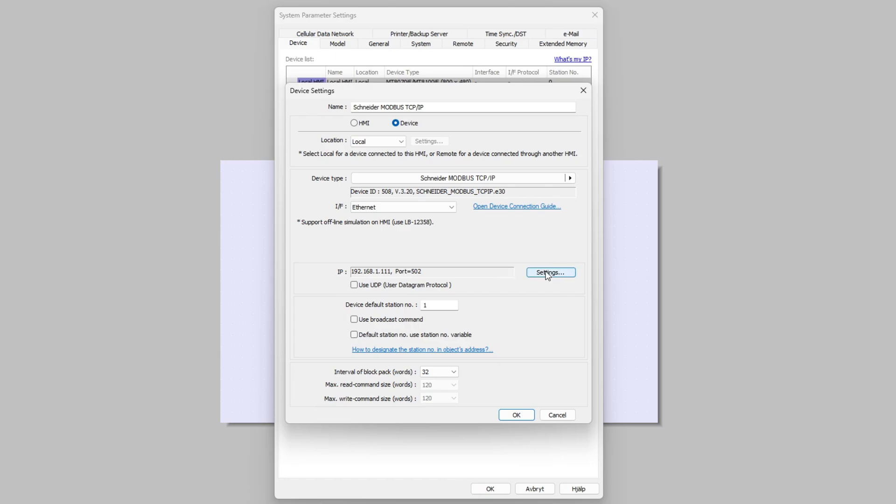
Set the device IP to 192.168.0.50, port 502, and add the Schneider device to the list.
click(550, 272)
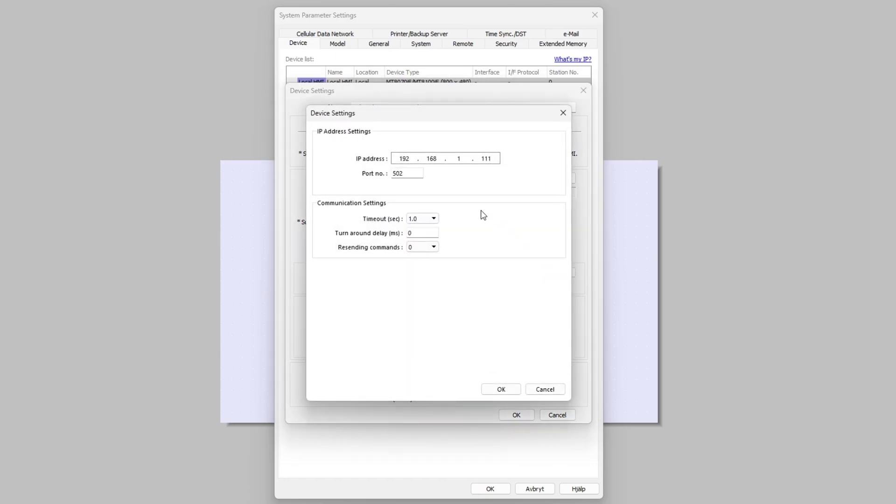
click(459, 157)
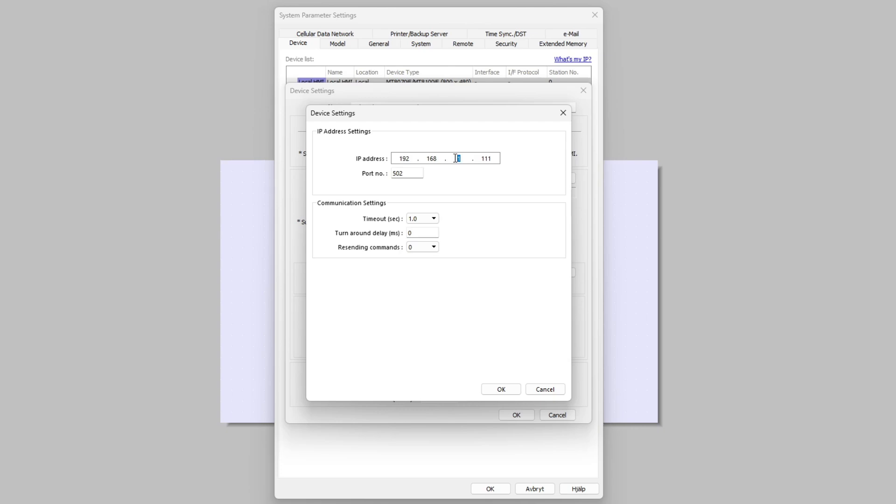
text(05)
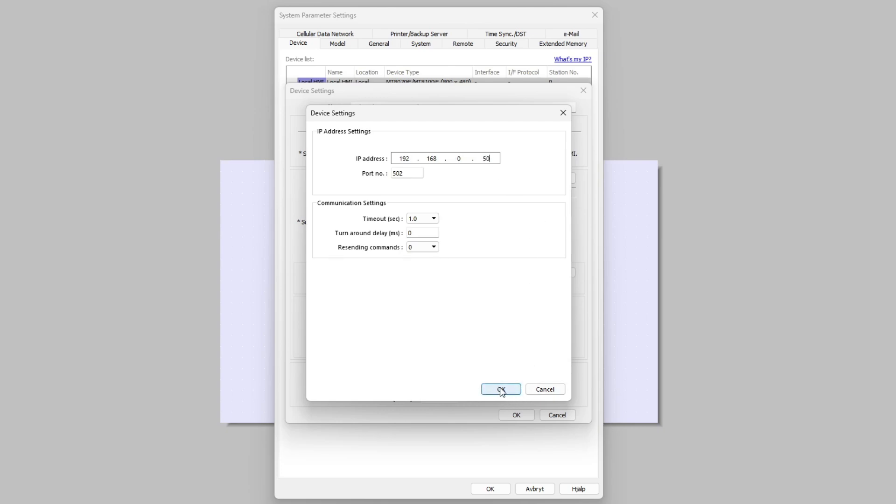
click(500, 389)
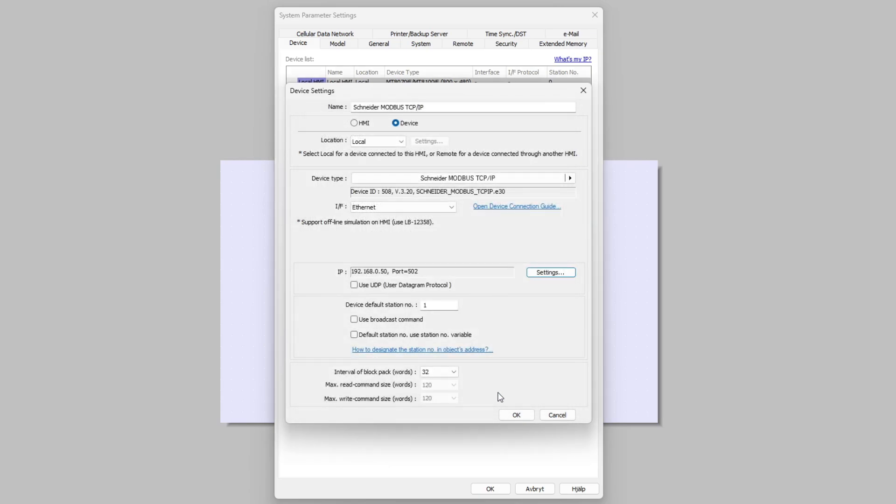
click(516, 415)
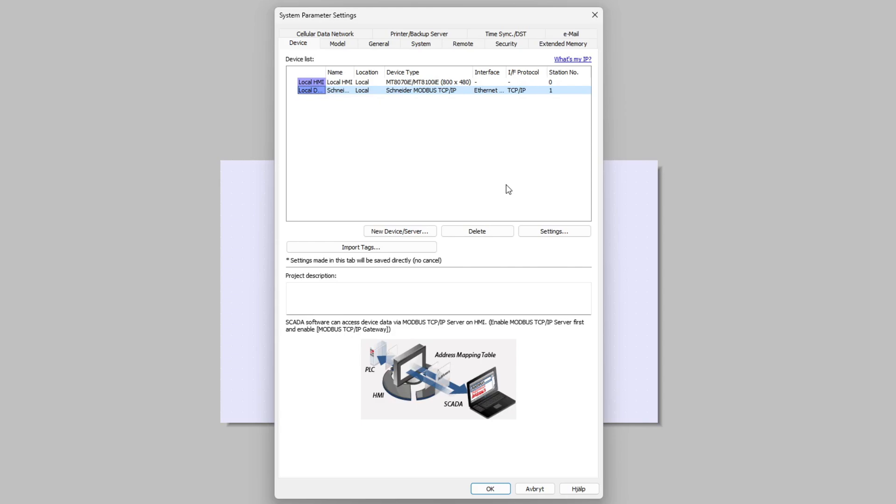
mouse_move(497, 184)
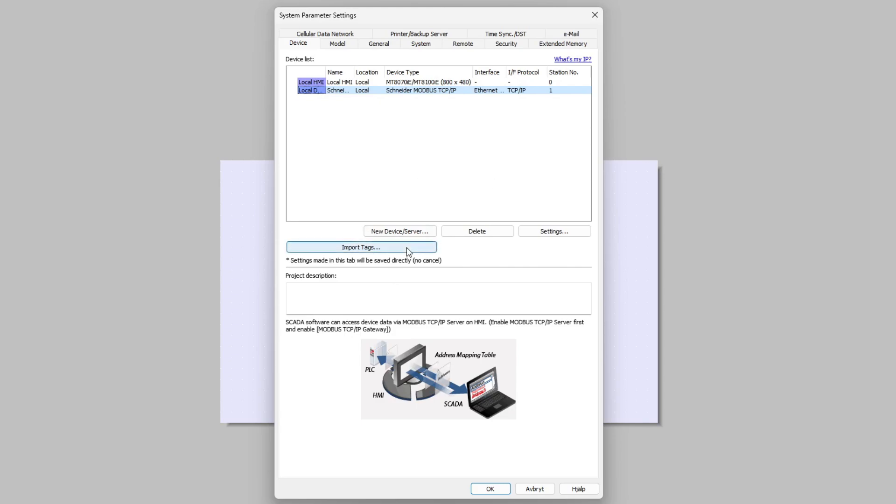
Start Import Tags and select Tag_list.csv from the export tags schneider to weintek folder.
click(361, 247)
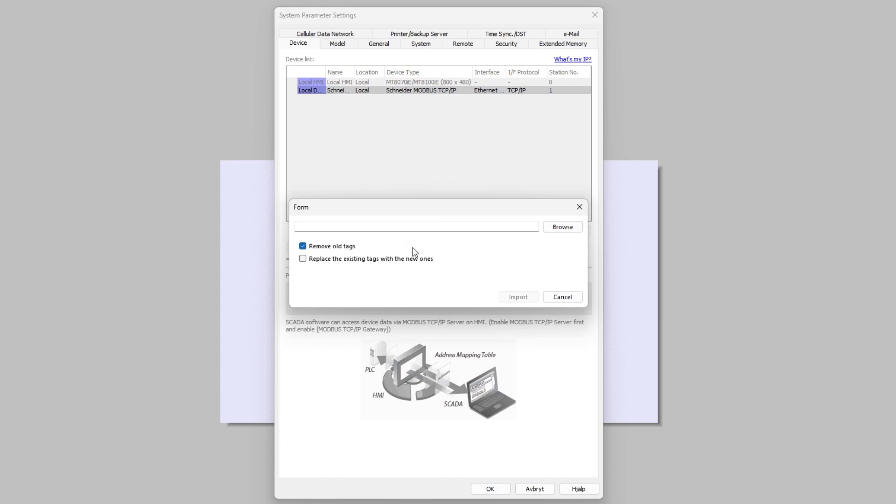
mouse_move(351, 254)
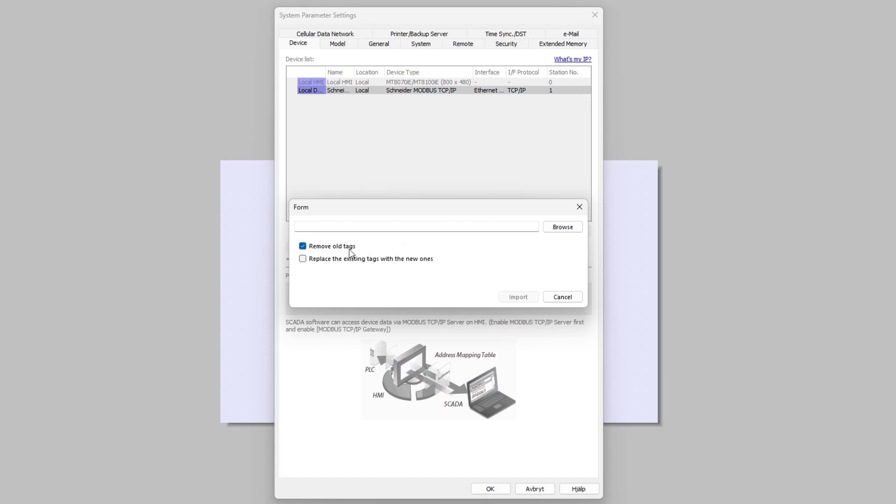
mouse_move(468, 241)
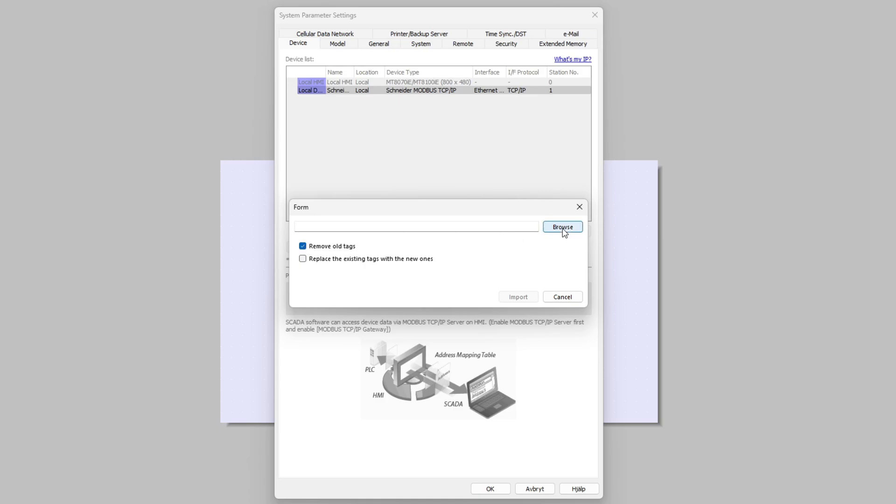
click(561, 227)
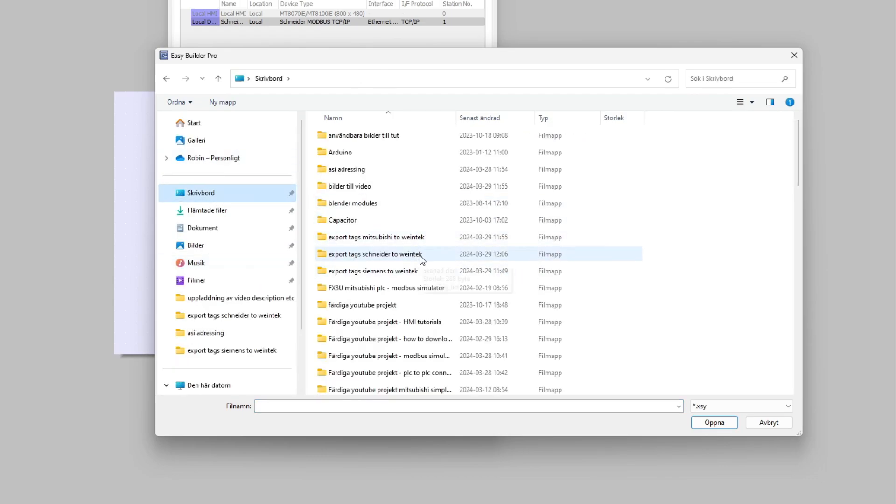
double_click(375, 254)
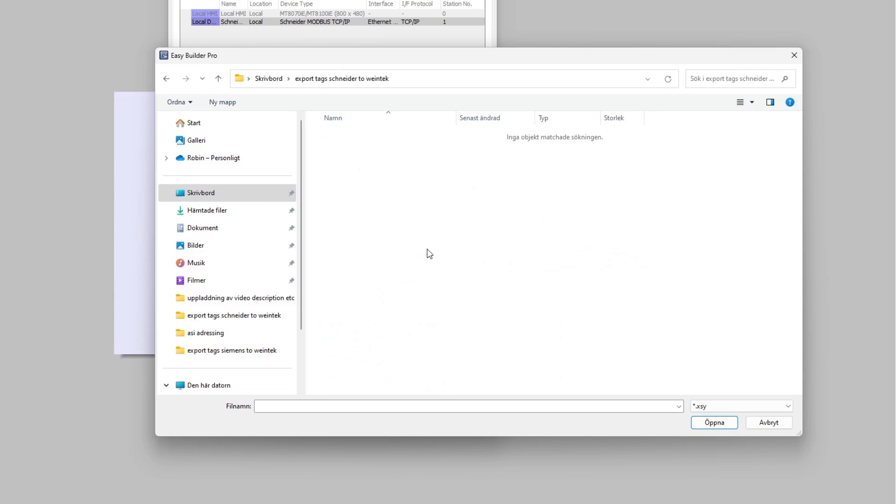
mouse_move(573, 280)
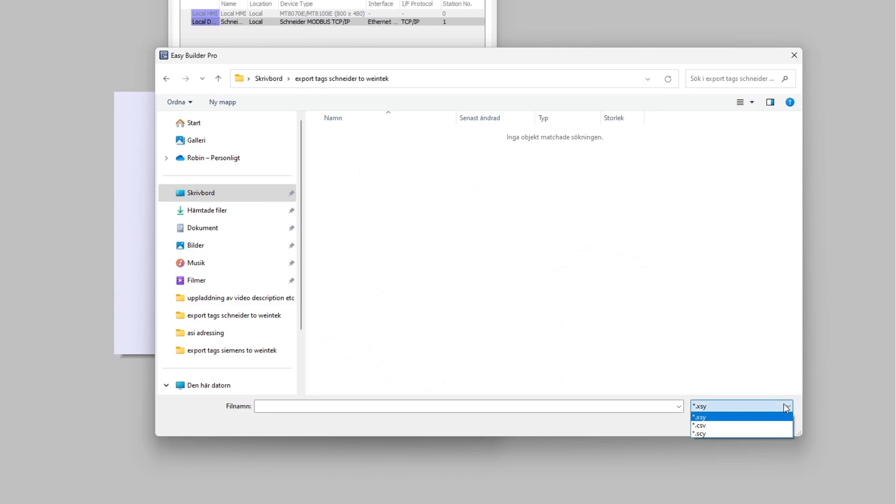
click(699, 425)
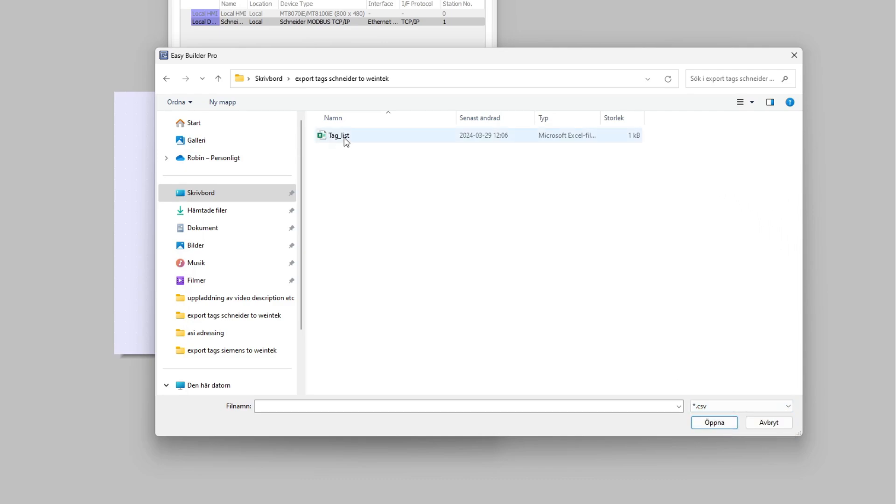
click(337, 135)
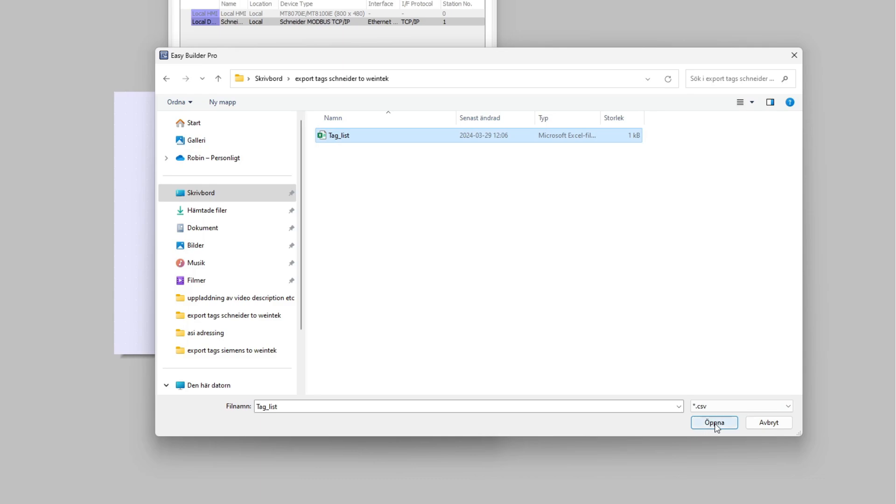
click(713, 423)
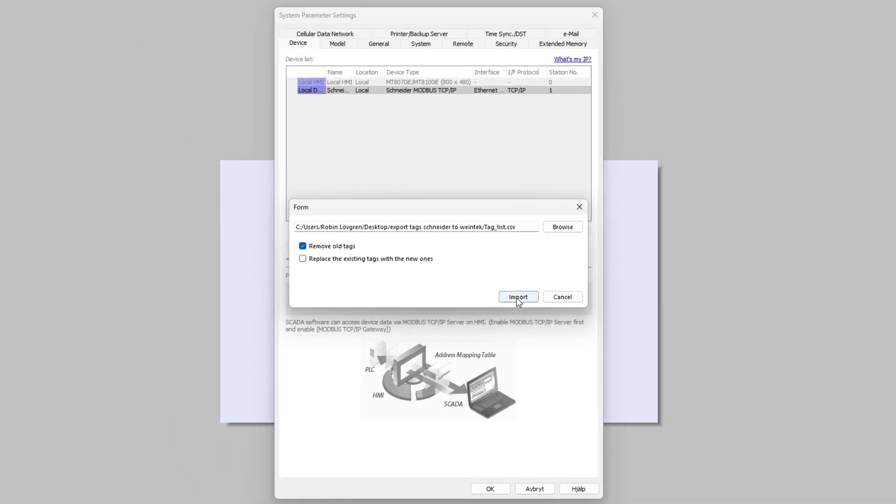
click(518, 297)
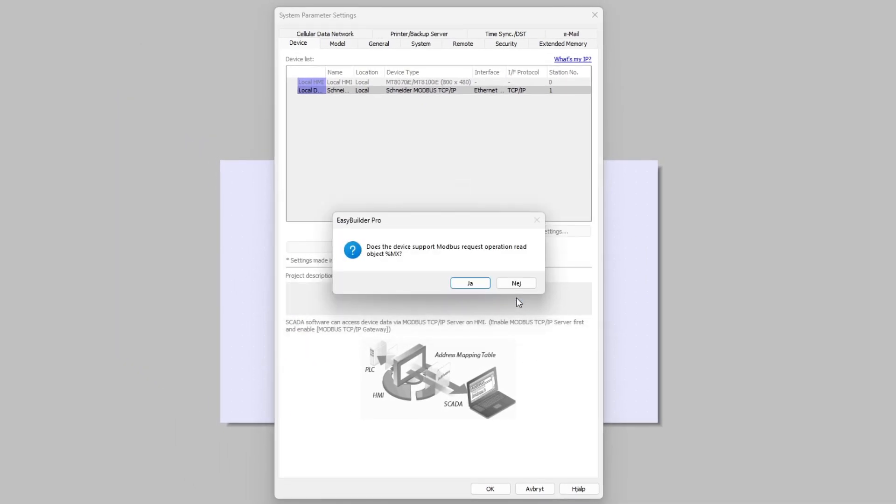
mouse_move(506, 254)
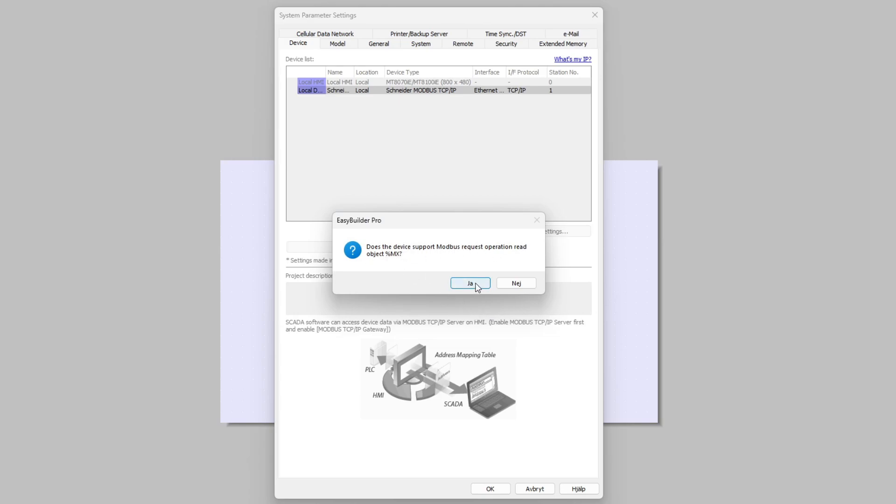
Confirm %MX reading, check all nine tags including TAG2, import them and dismiss the success message.
click(470, 282)
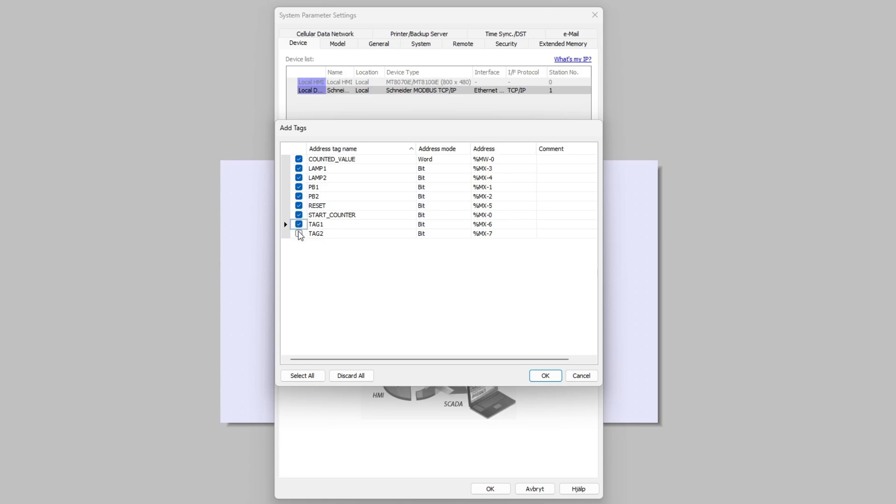
click(299, 233)
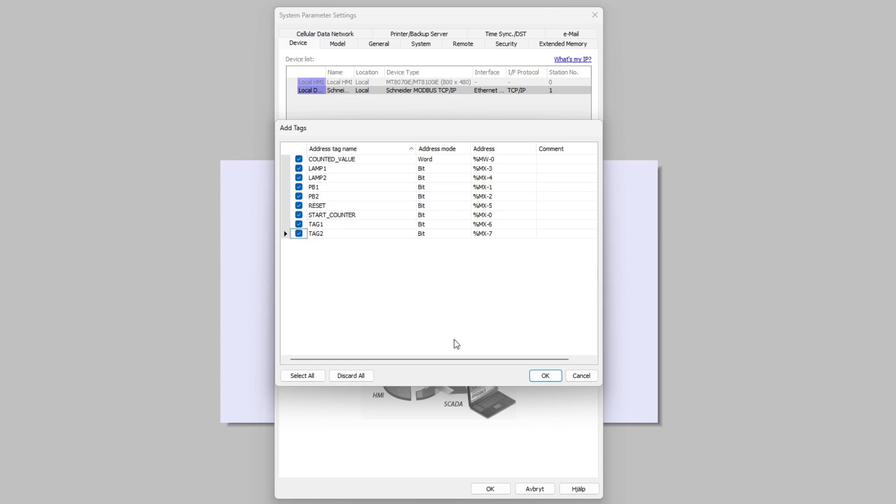
click(545, 375)
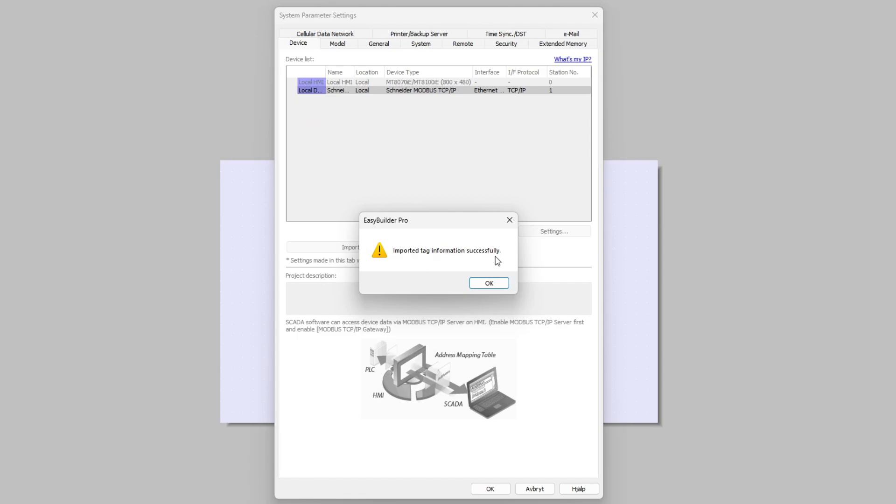
click(489, 282)
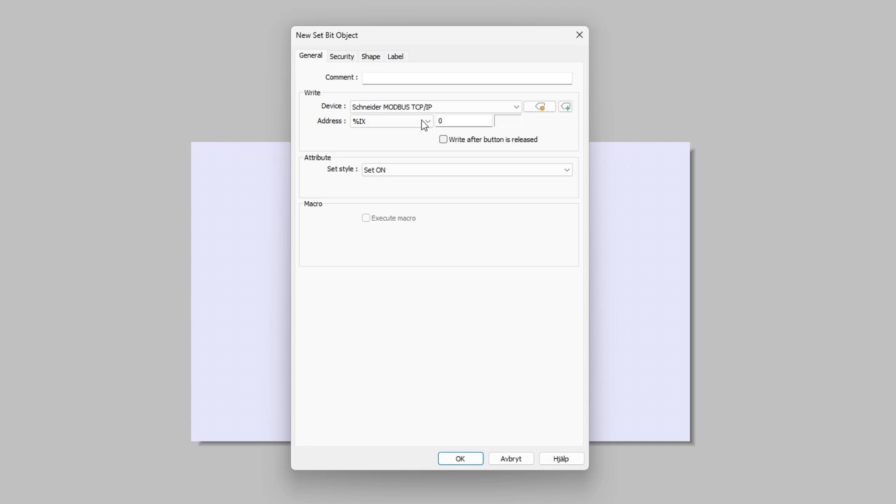
Create a momentary Set Bit button on %M 0 labelled Start and place it on the screen.
click(427, 120)
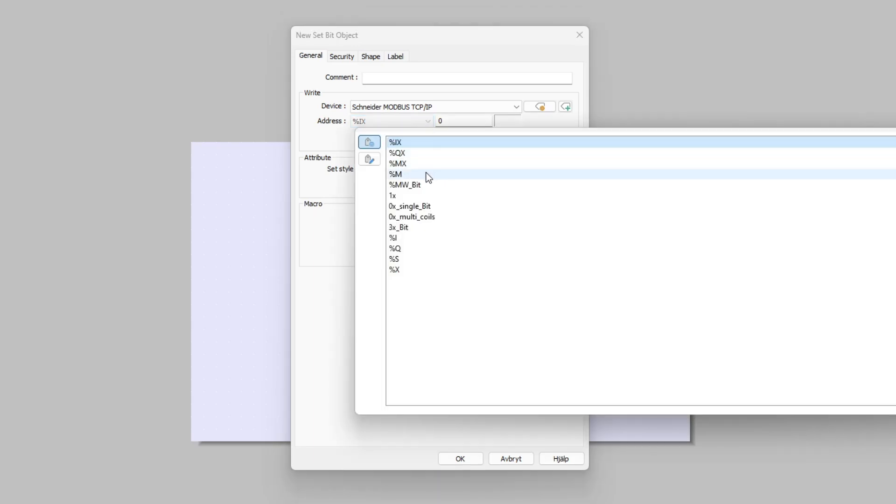
click(394, 173)
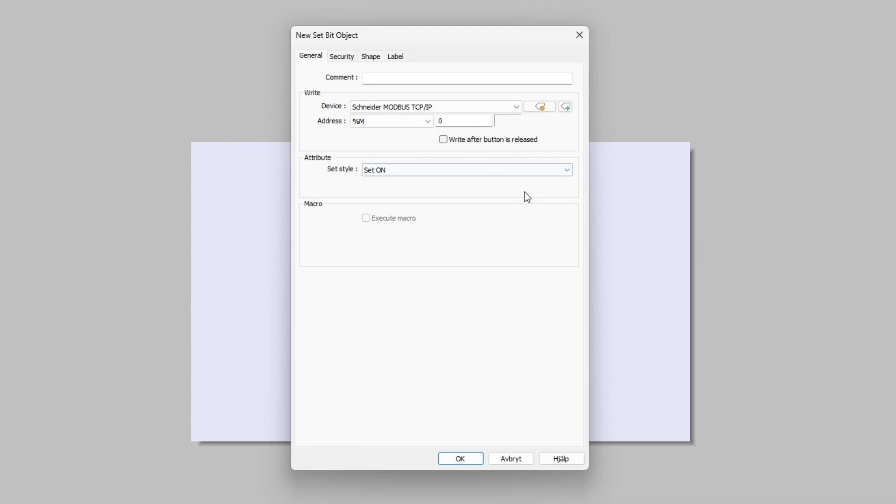
click(463, 120)
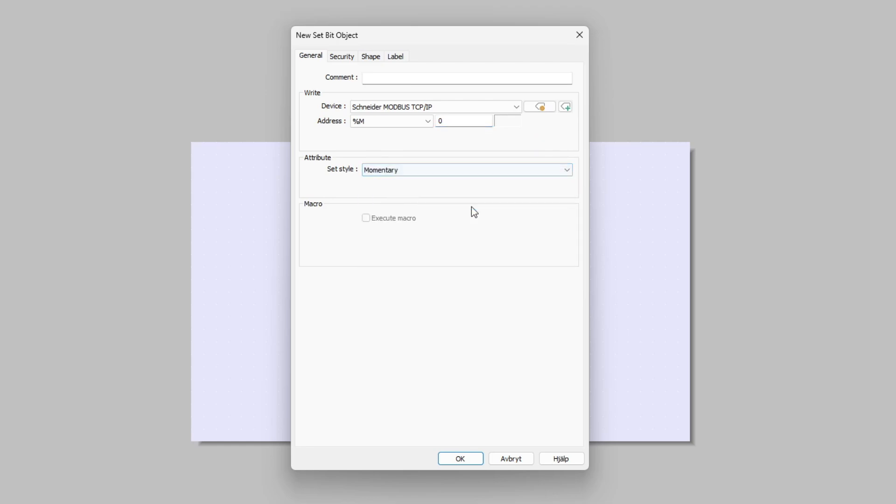
click(396, 56)
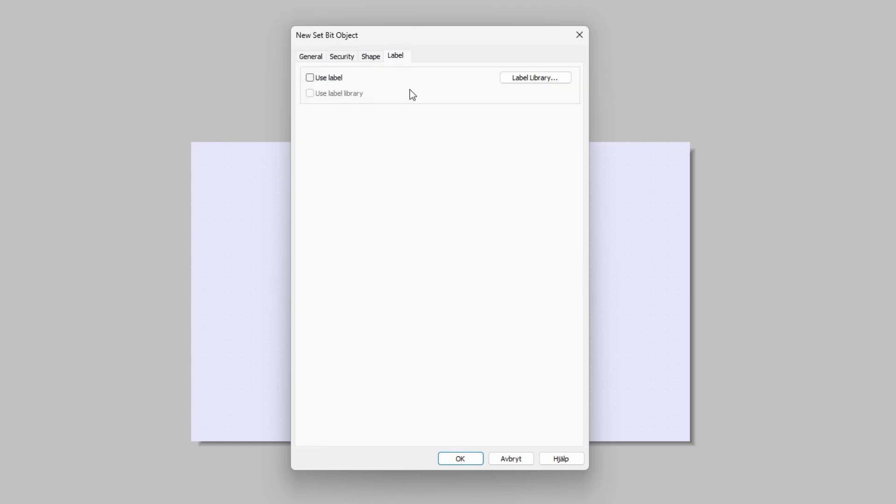
click(309, 77)
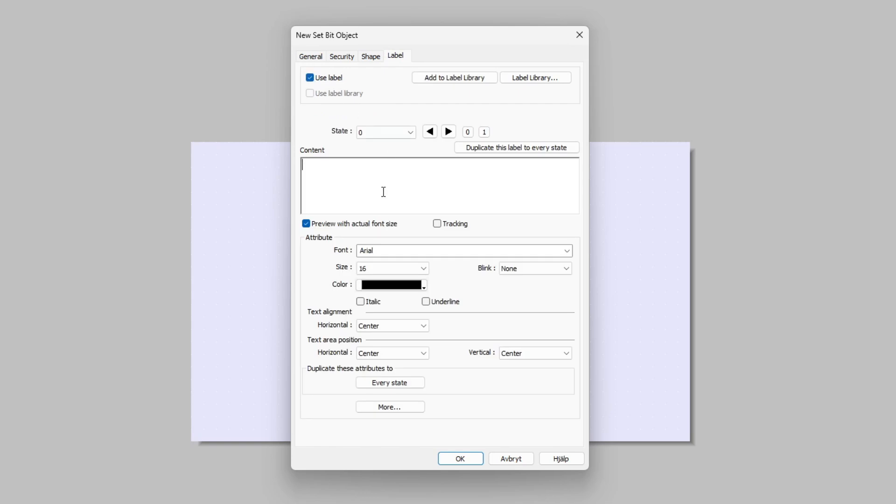
text(Start)
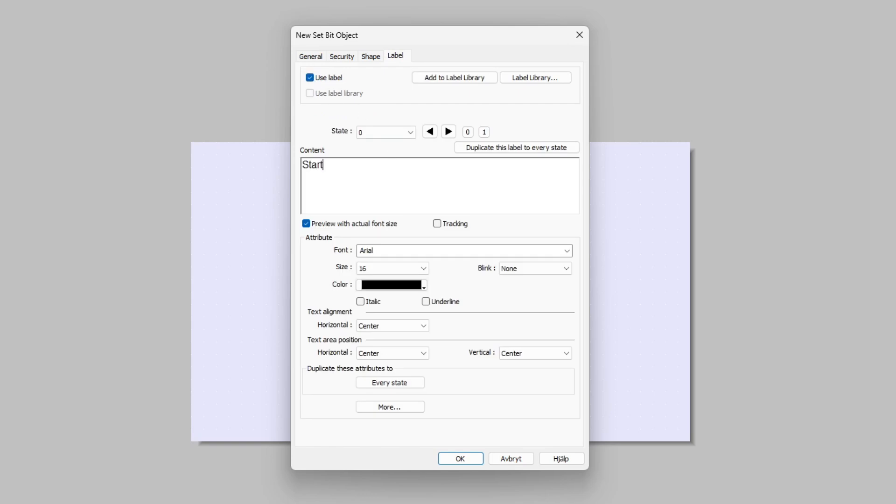
click(459, 458)
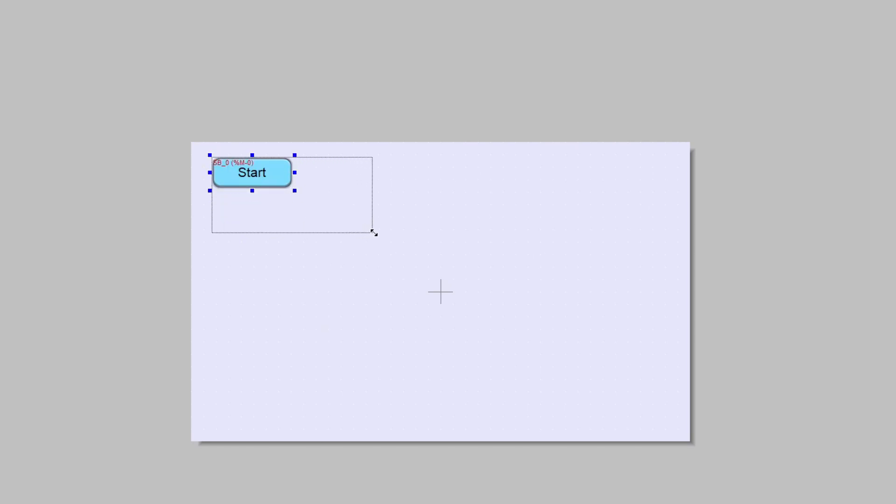
drag(374, 234, 381, 234)
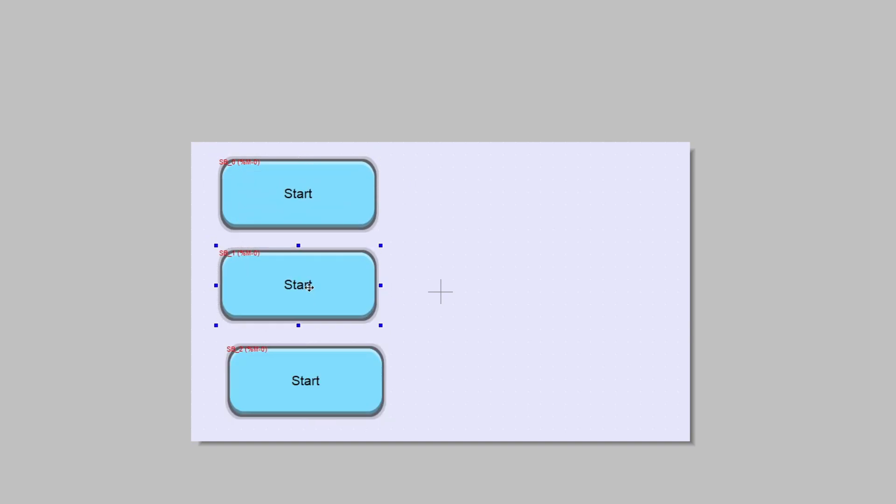
Re-address the second and third Start buttons to %M1 and %M2.
click(299, 380)
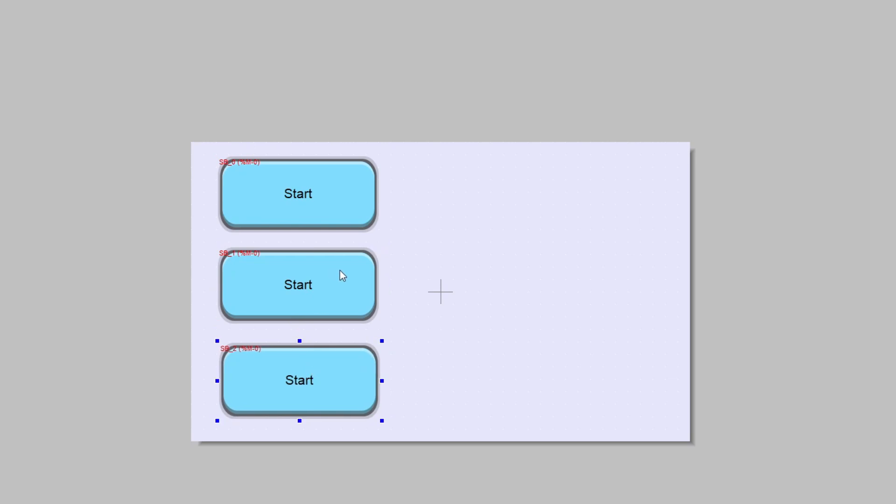
double_click(296, 285)
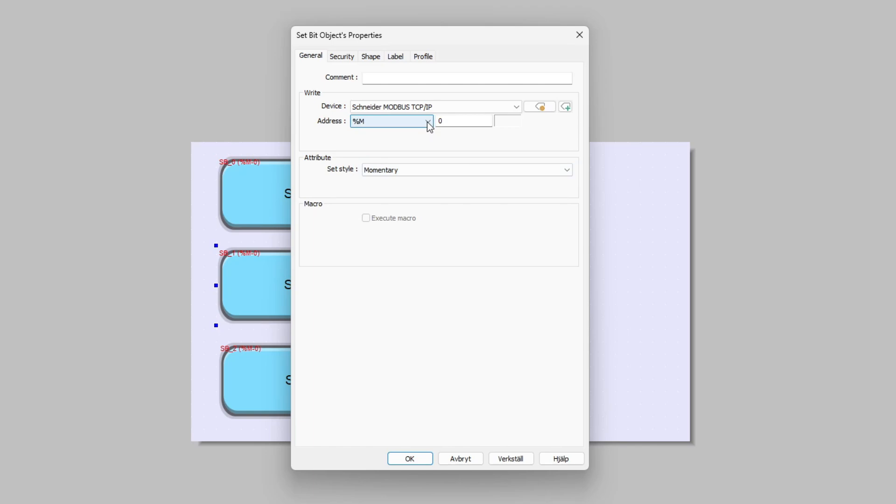
text(1)
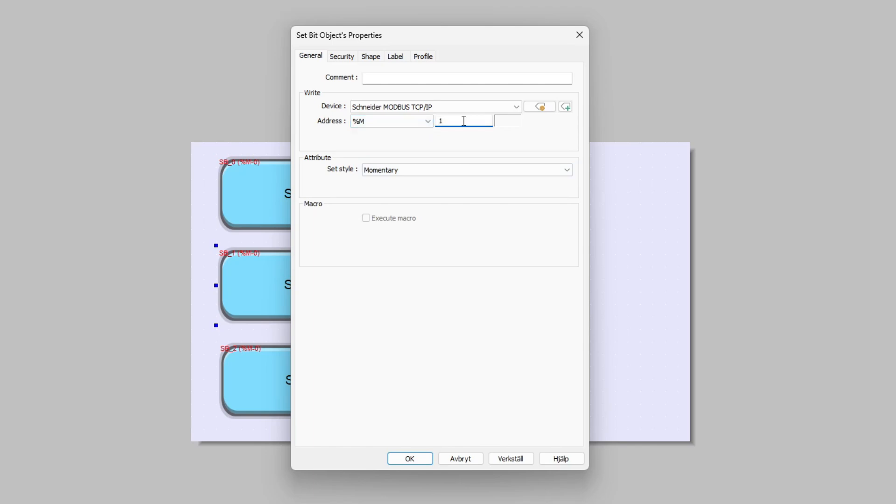
click(565, 170)
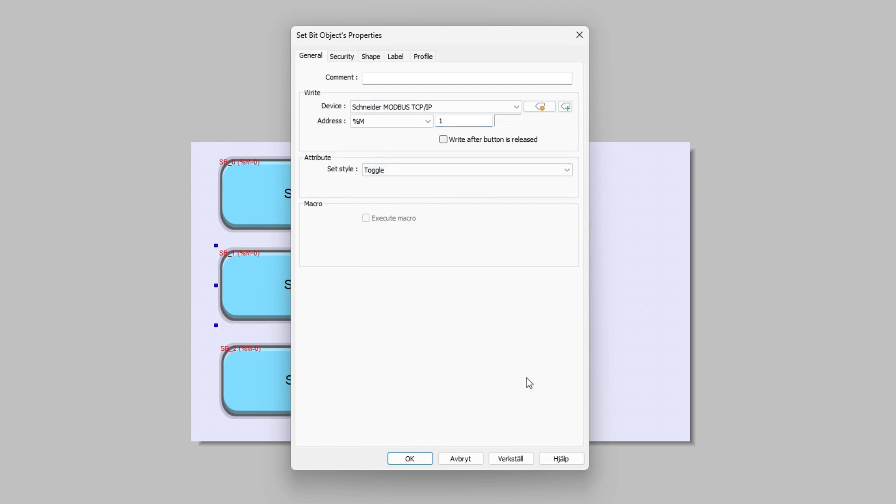
click(409, 459)
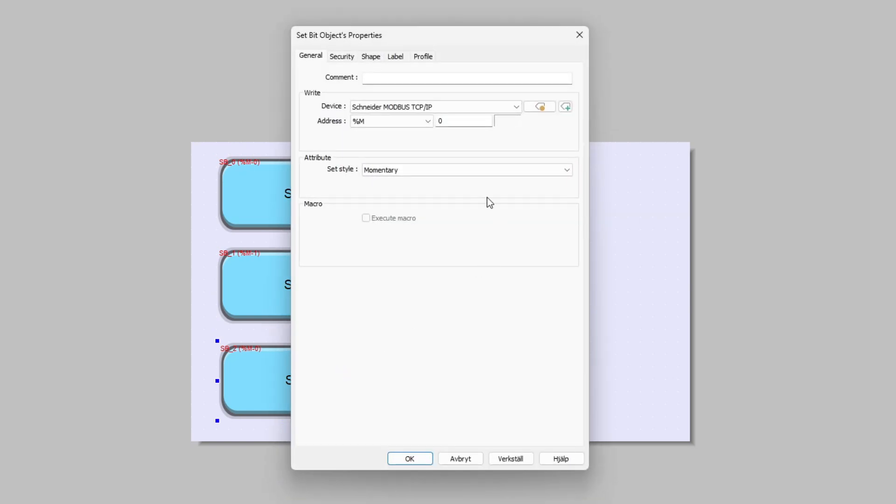
text(2)
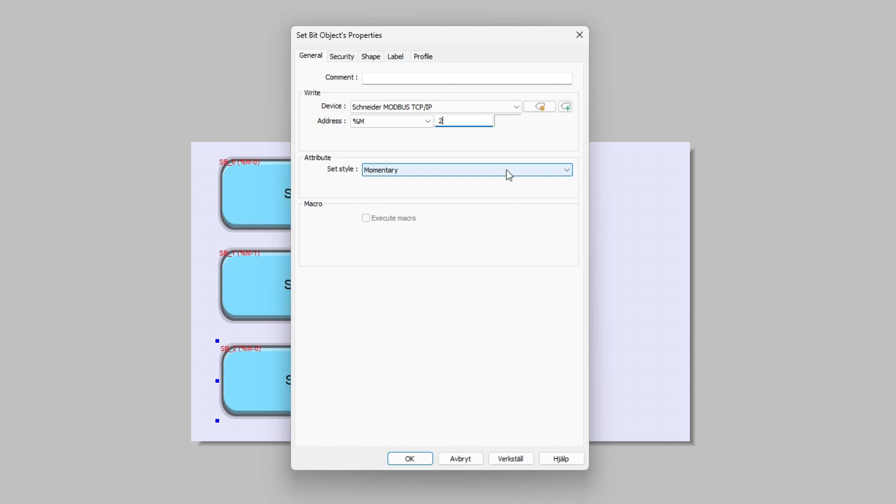
click(510, 458)
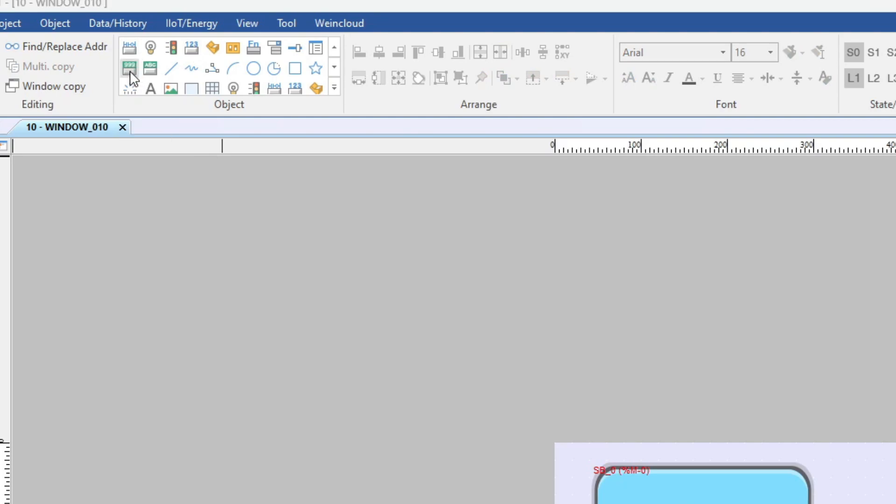
Add a Numeric object on %MW0 with its Device high limit adjusted and place it on screen.
click(129, 68)
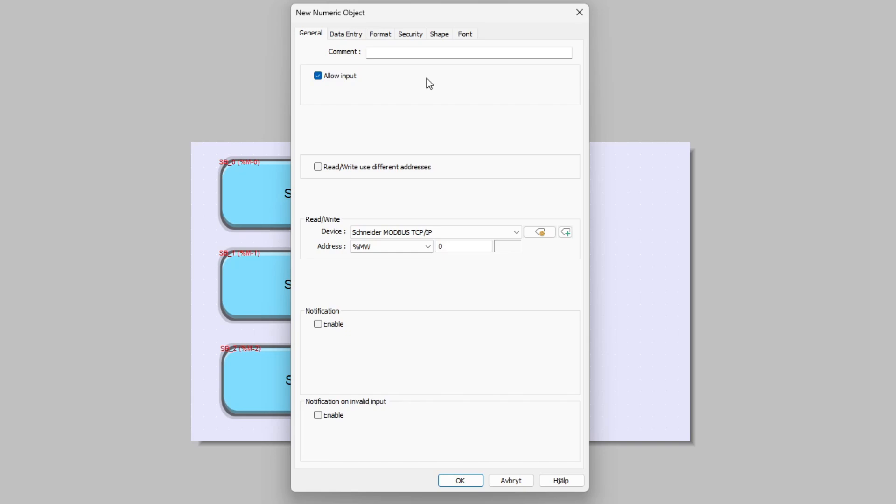
mouse_move(400, 35)
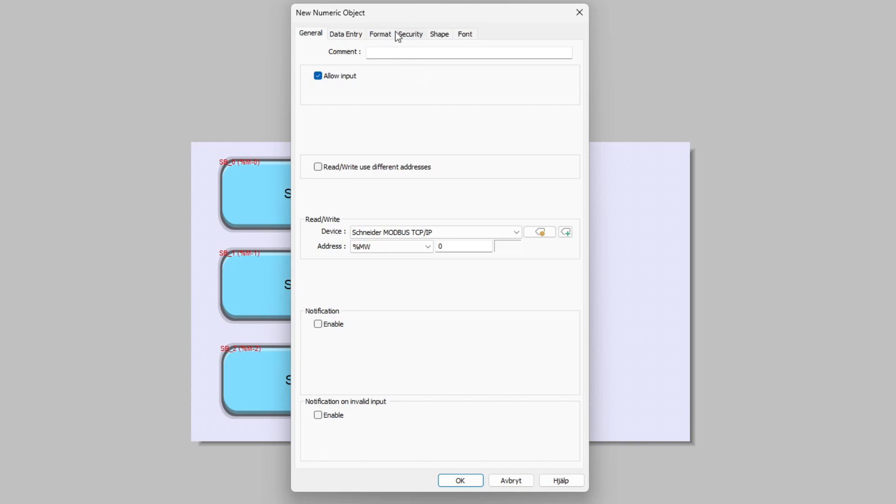
click(380, 34)
text(99)
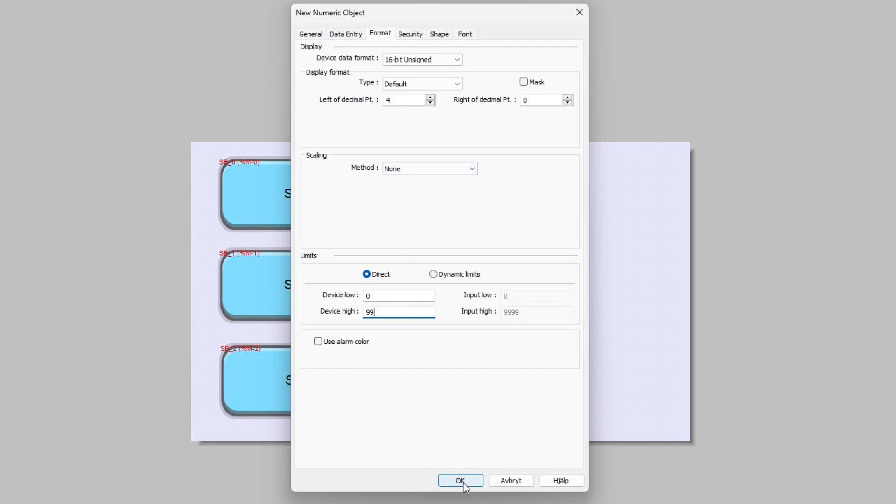
click(460, 493)
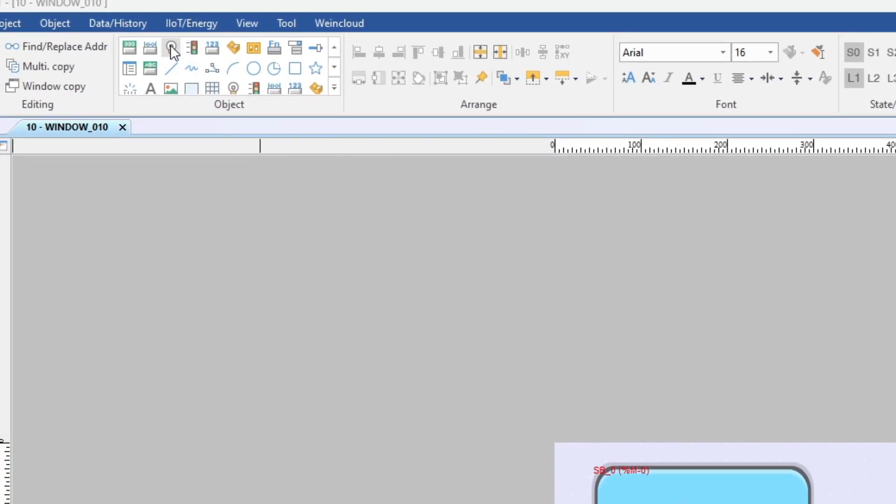
Add a Bit Lamp reading %M3 and place it under the %MW0 numeric display.
click(170, 47)
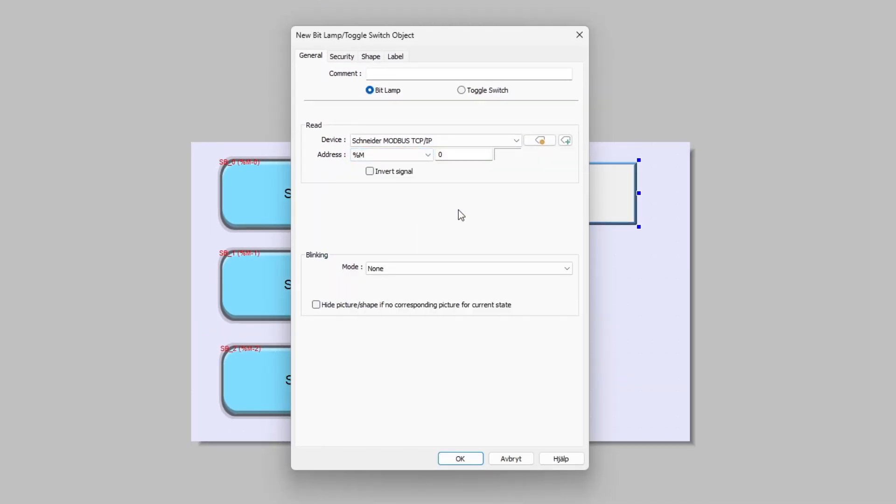
text(3)
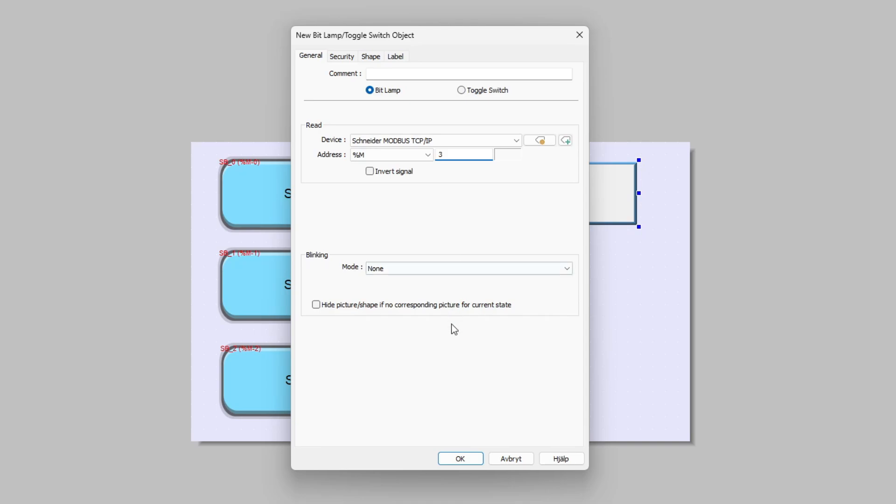
click(460, 458)
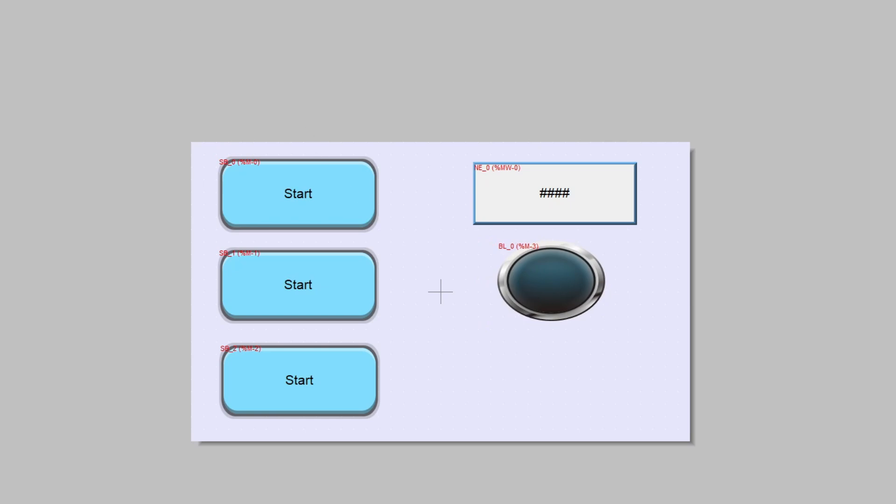
Create another Bit Lamp with read address %M4.
double_click(545, 288)
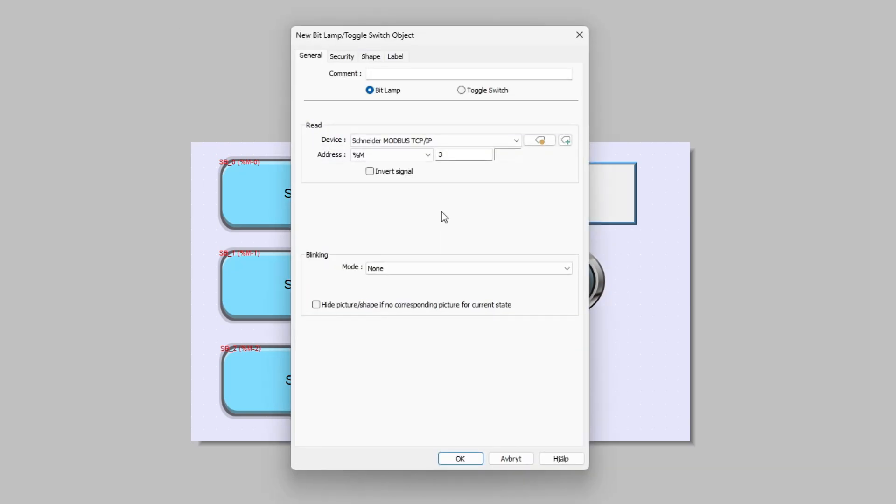
click(463, 155)
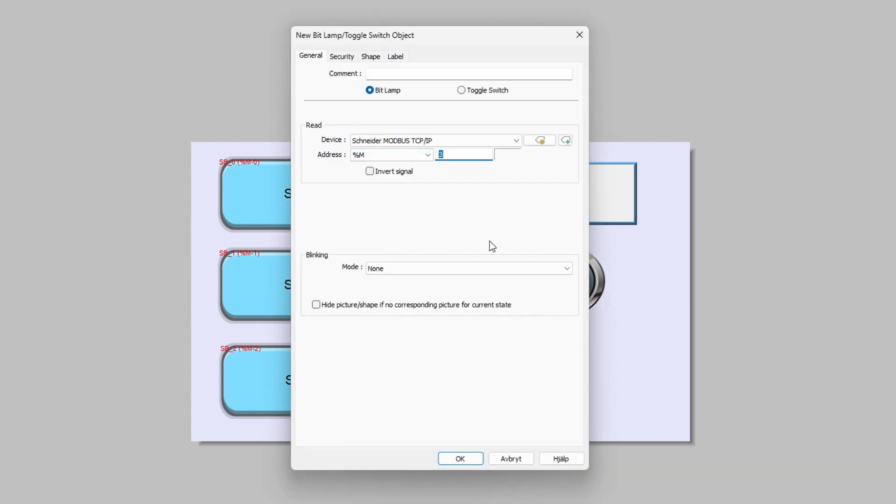
text(4)
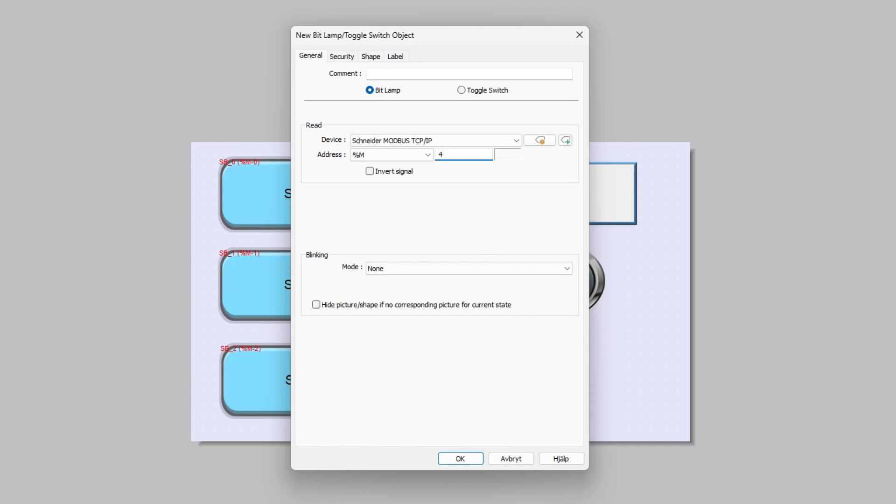
click(371, 56)
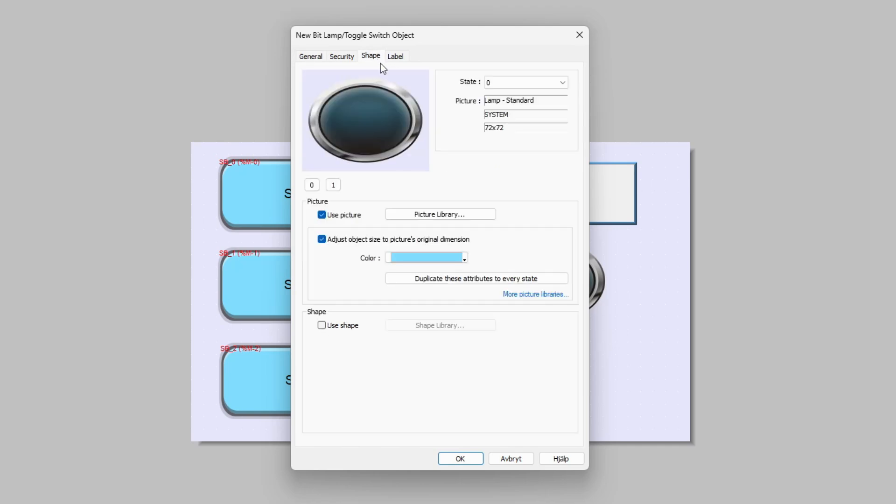
mouse_move(396, 133)
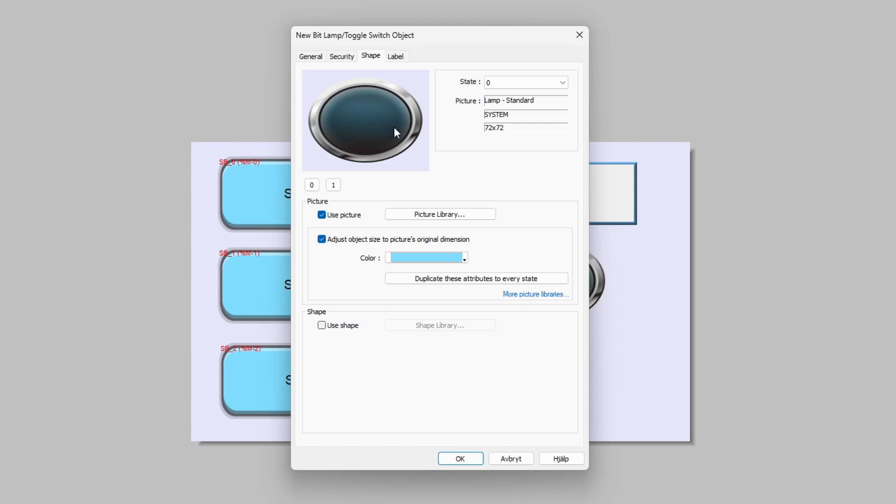
Set the lamp's state 1 colour to yellow and place it below the %M3 lamp.
click(332, 184)
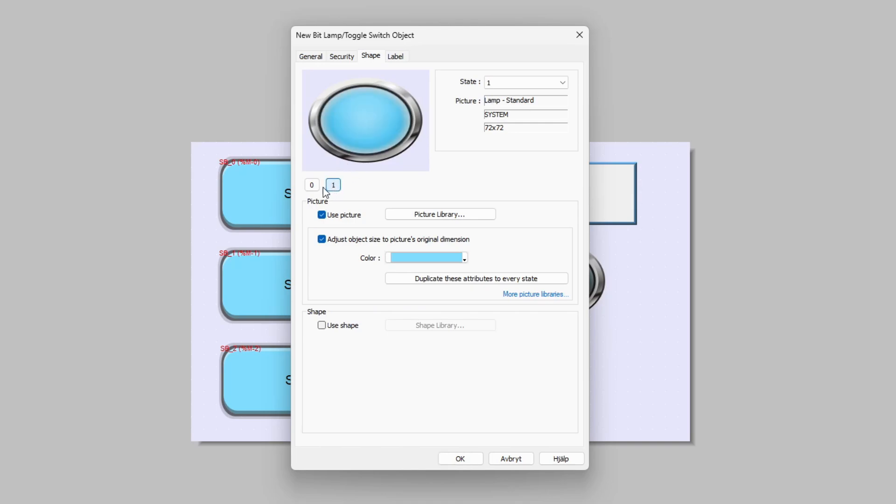
click(311, 184)
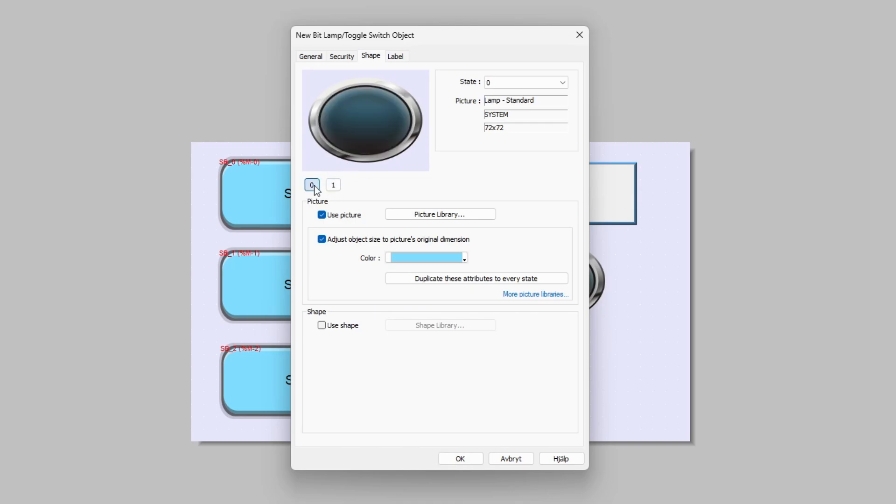
click(465, 258)
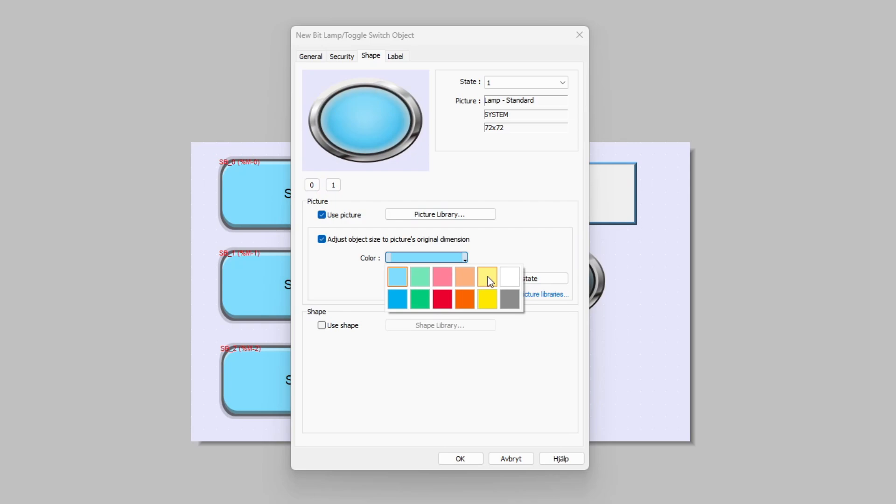
click(487, 275)
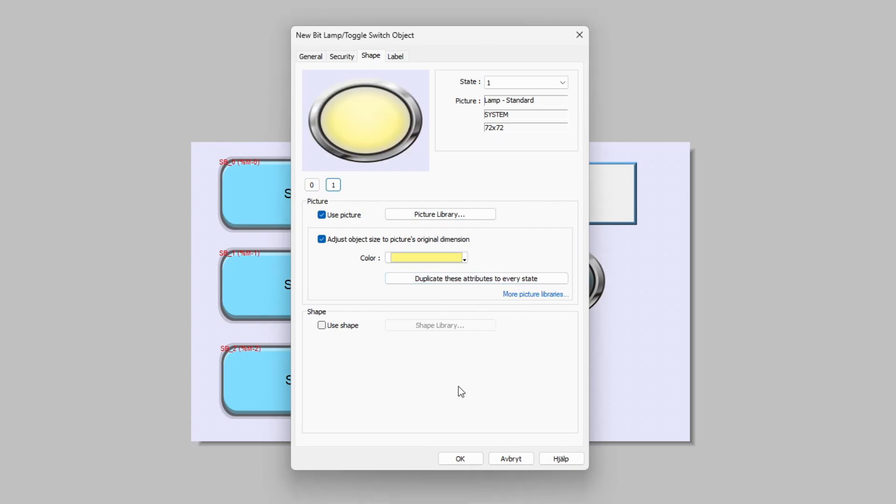
click(460, 458)
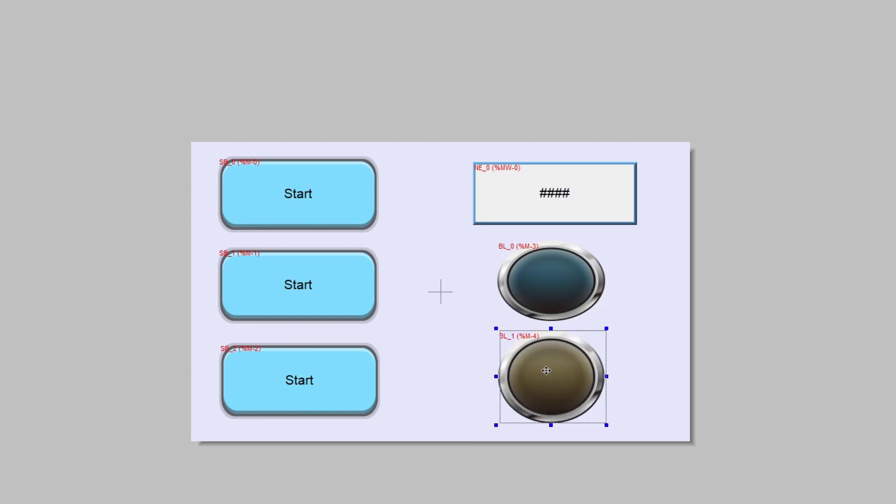
click(766, 459)
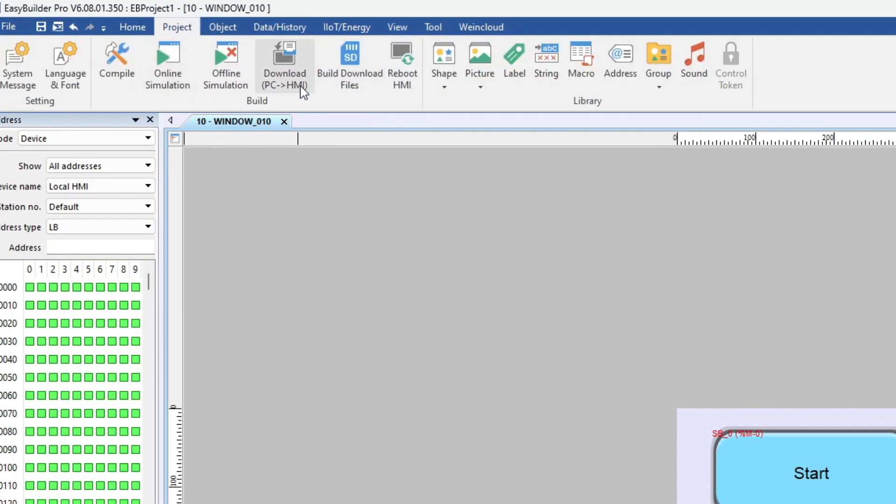
Save the project as EBProject1 and download it to the HMI at 192.168.0.55.
click(283, 61)
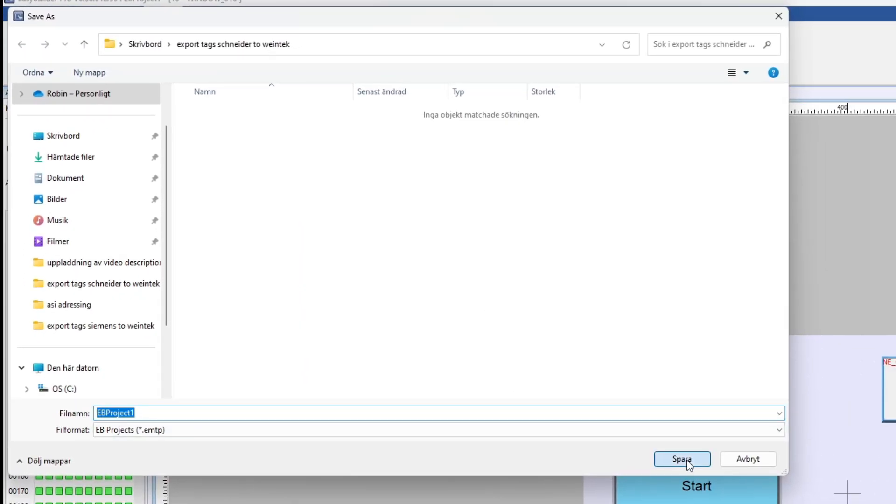
click(681, 459)
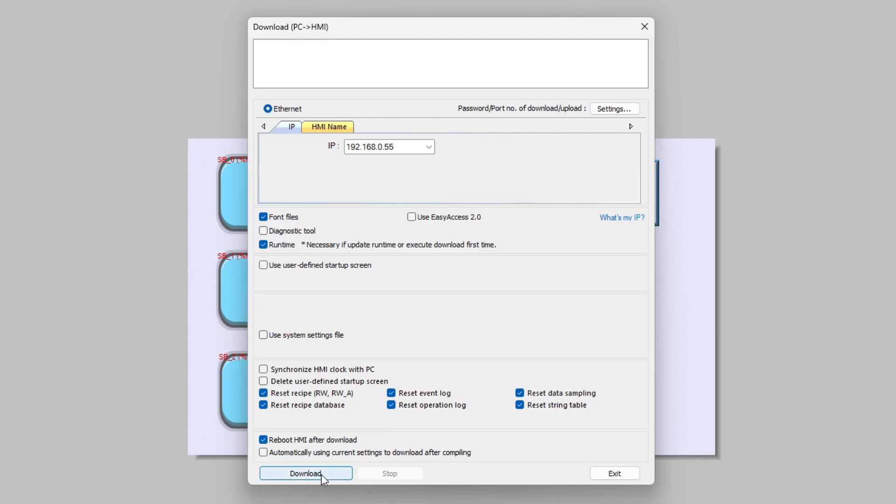
click(306, 473)
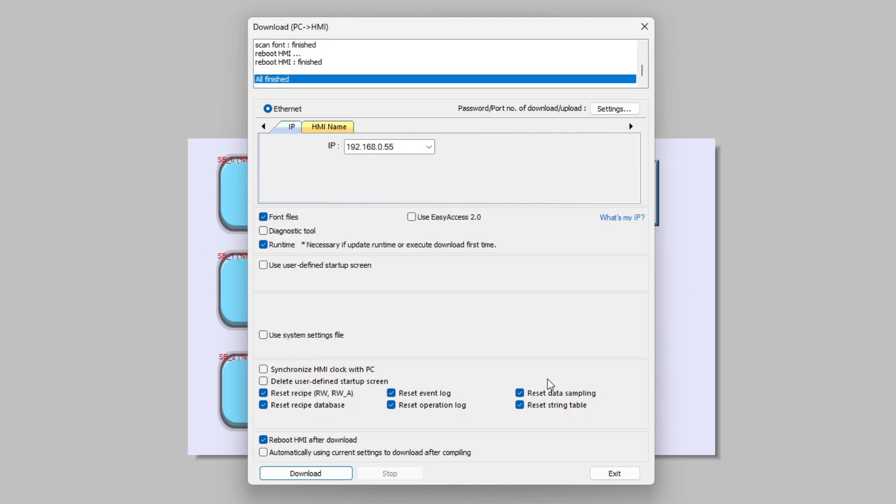
mouse_move(297, 91)
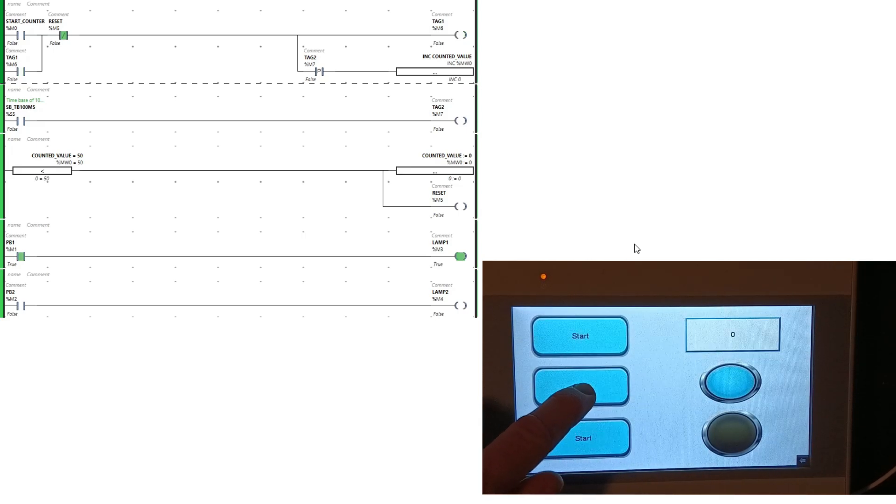
Monitor the ladder online as the HMI Start buttons set %M1 and turn LAMP1 %M3 true.
click(581, 448)
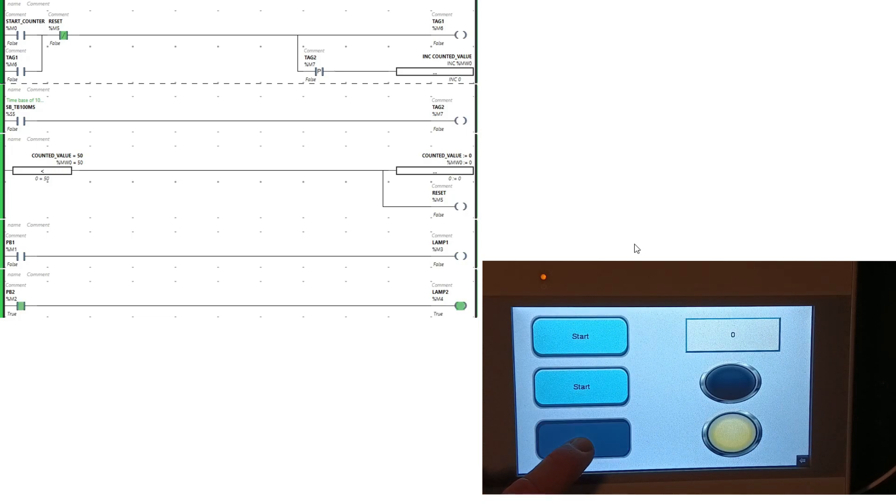
click(580, 450)
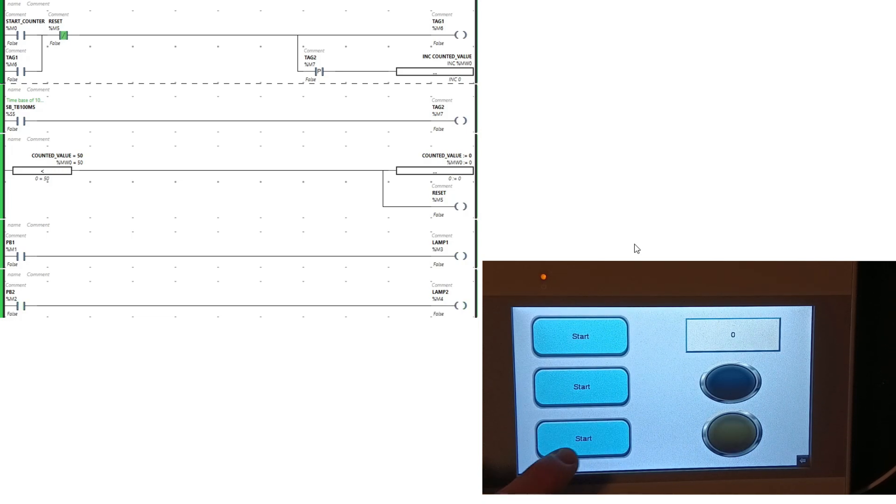
click(580, 396)
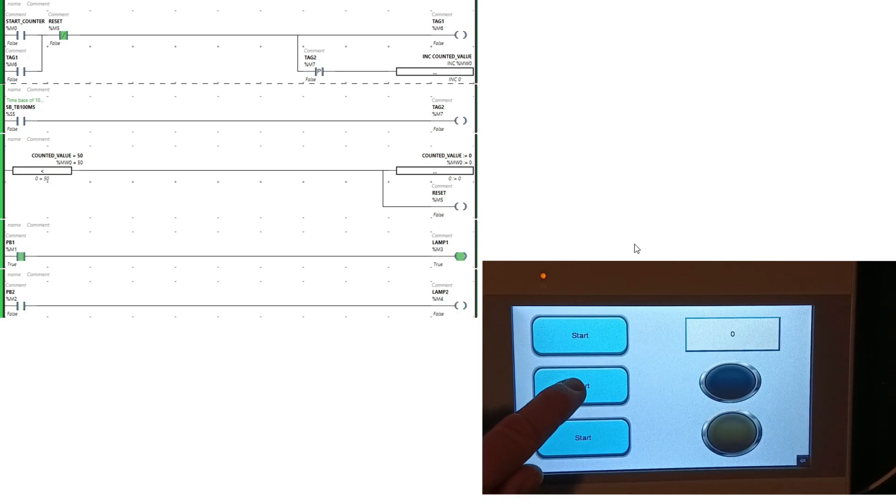